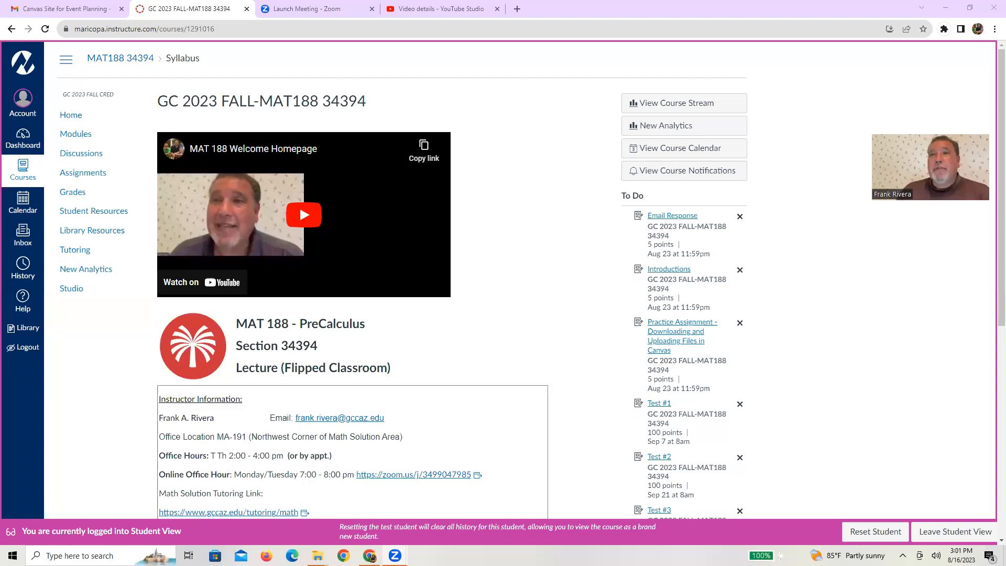
mouse_move(320, 200)
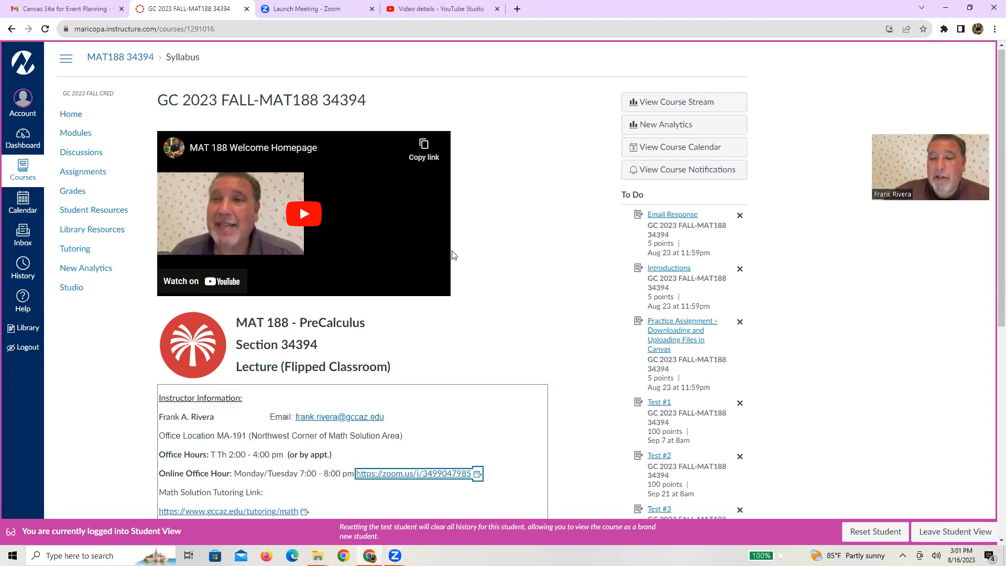
- Scroll past the syllabus instructor details and go to the course Modules list
scroll("down", 3)
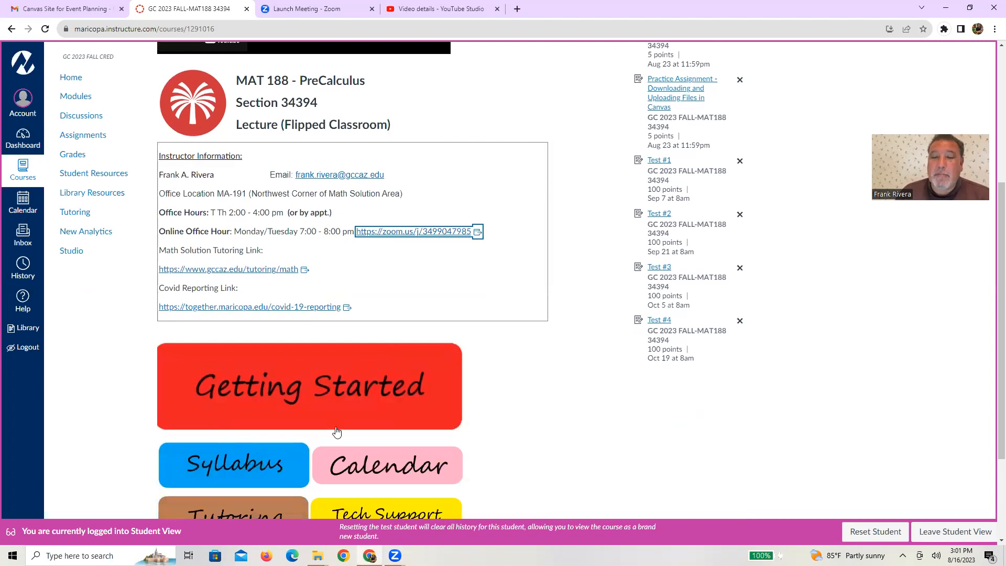
mouse_move(417, 391)
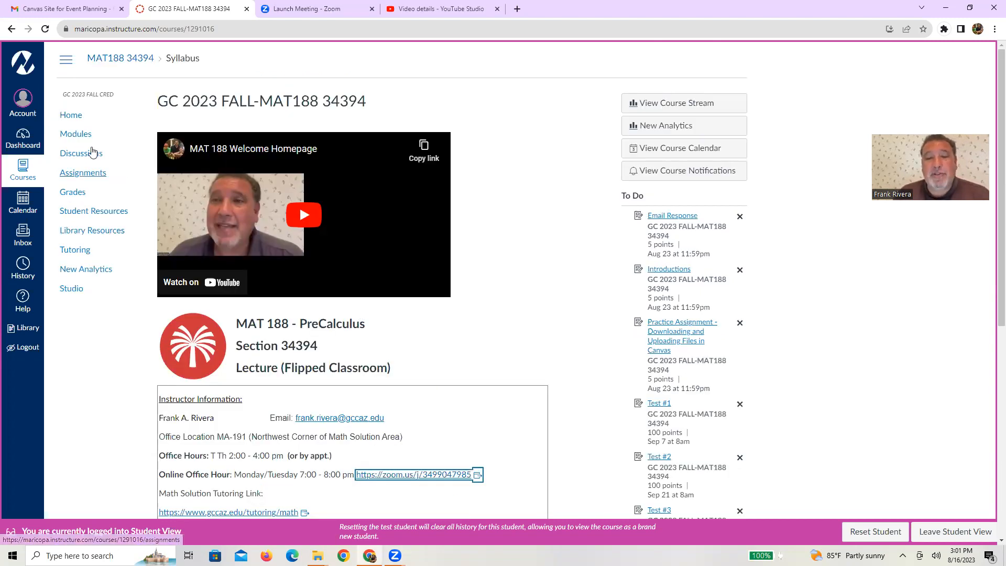
left_click(75, 133)
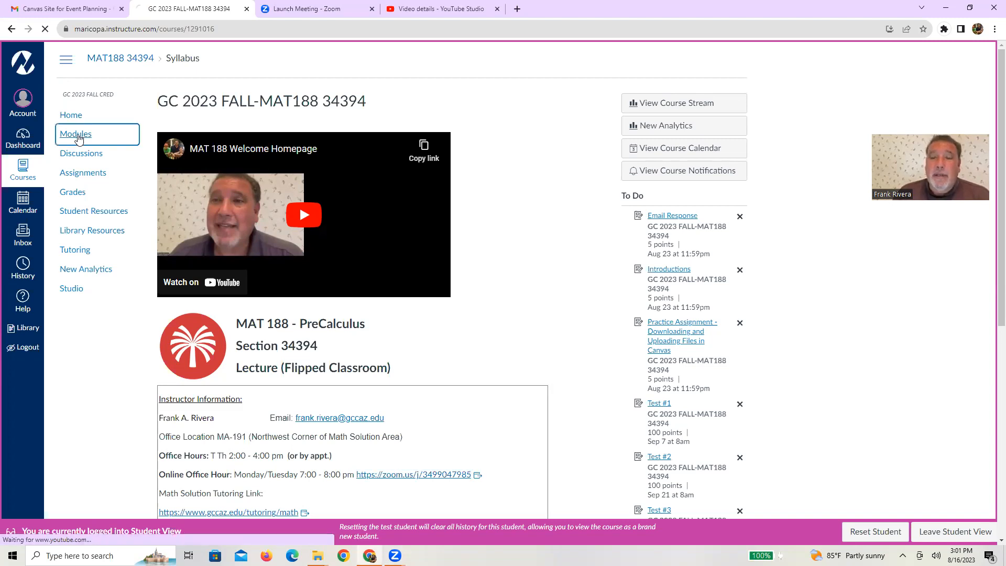
- Load the Modules page showing the Getting Started module's seven items
left_click(75, 134)
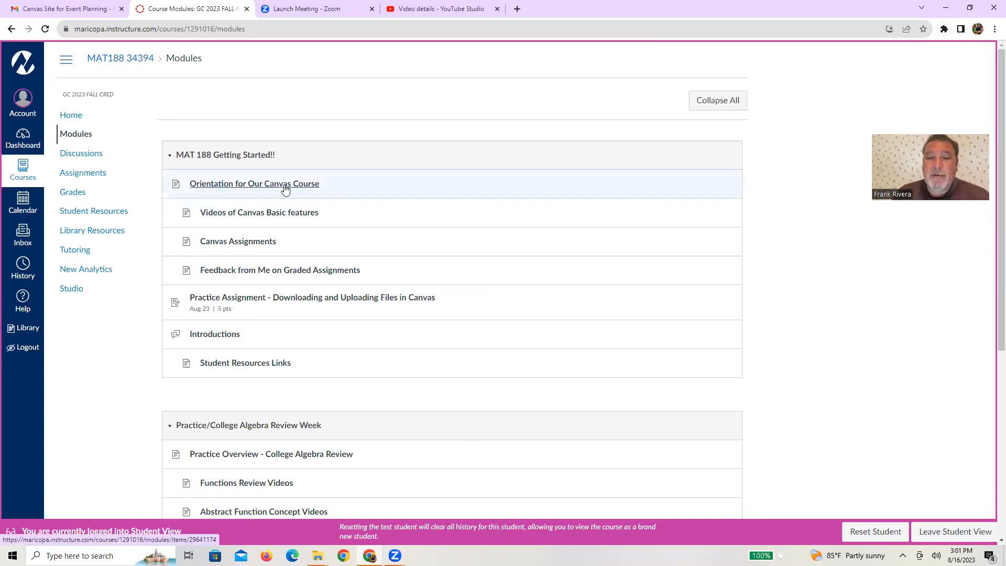
mouse_move(307, 210)
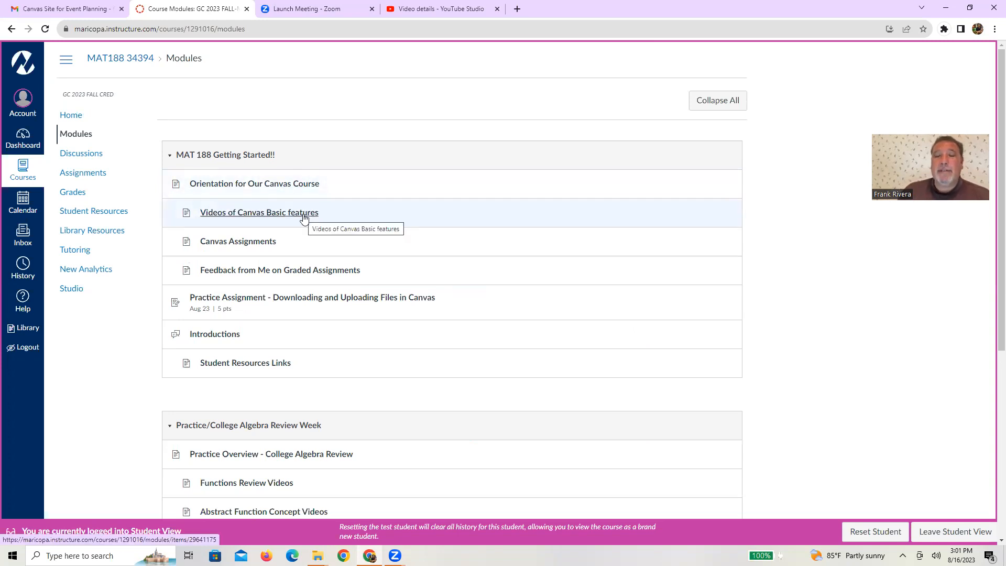
mouse_move(255, 249)
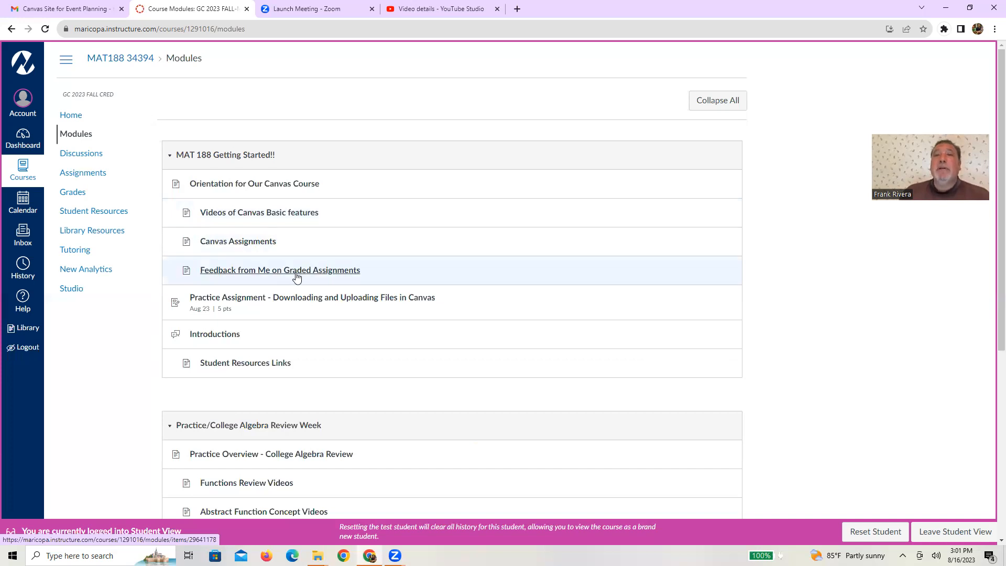
mouse_move(297, 275)
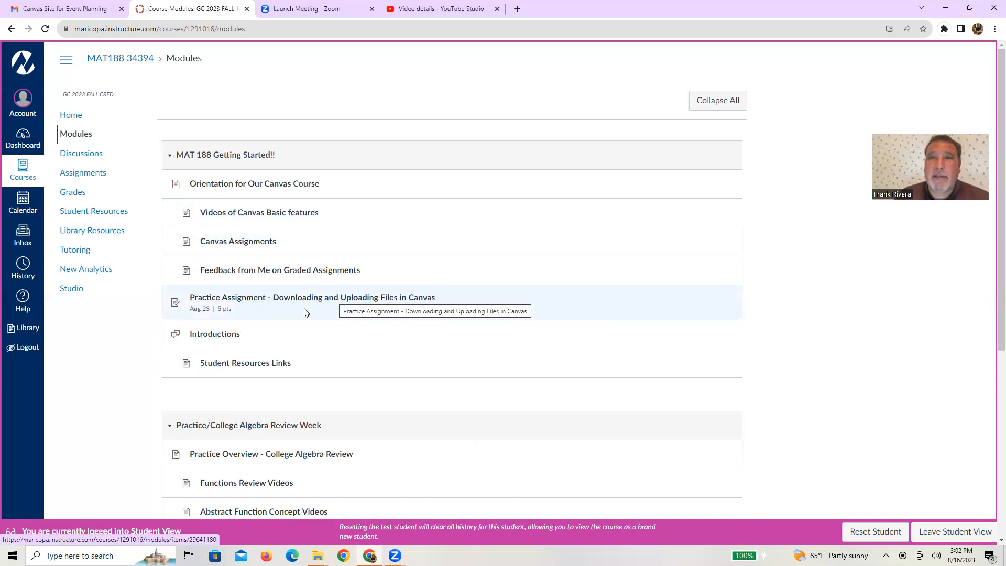
mouse_move(231, 339)
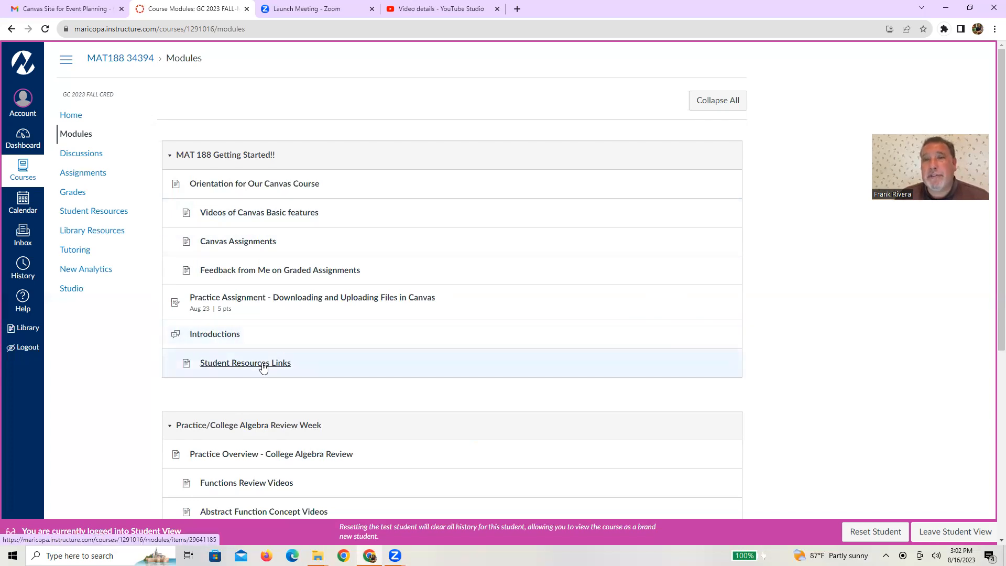
mouse_move(260, 365)
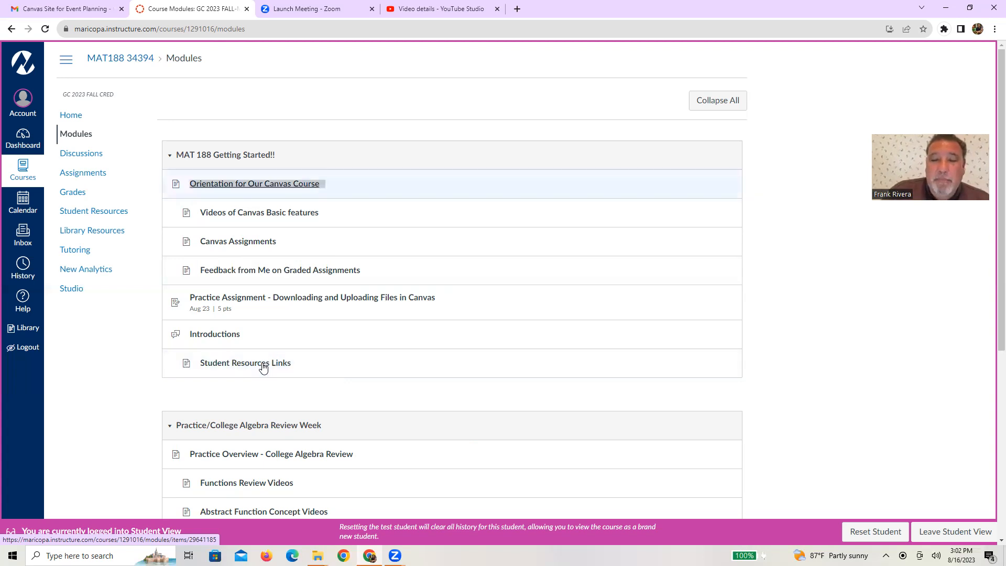
- Open Orientation for Our Canvas Course, highlighting the syllabus reminder and seven numbered steps
left_click(255, 184)
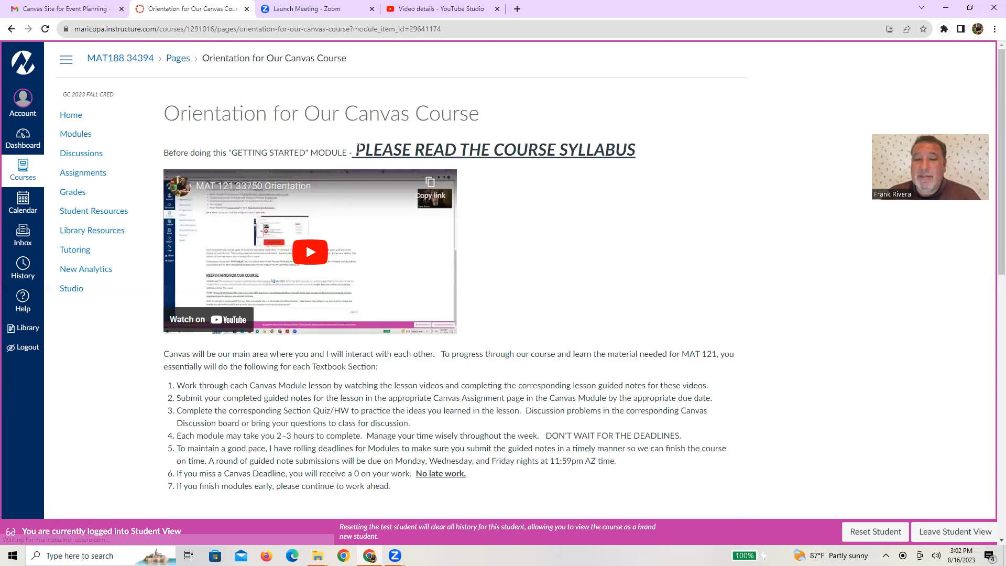
left_click_drag(357, 149, 492, 149)
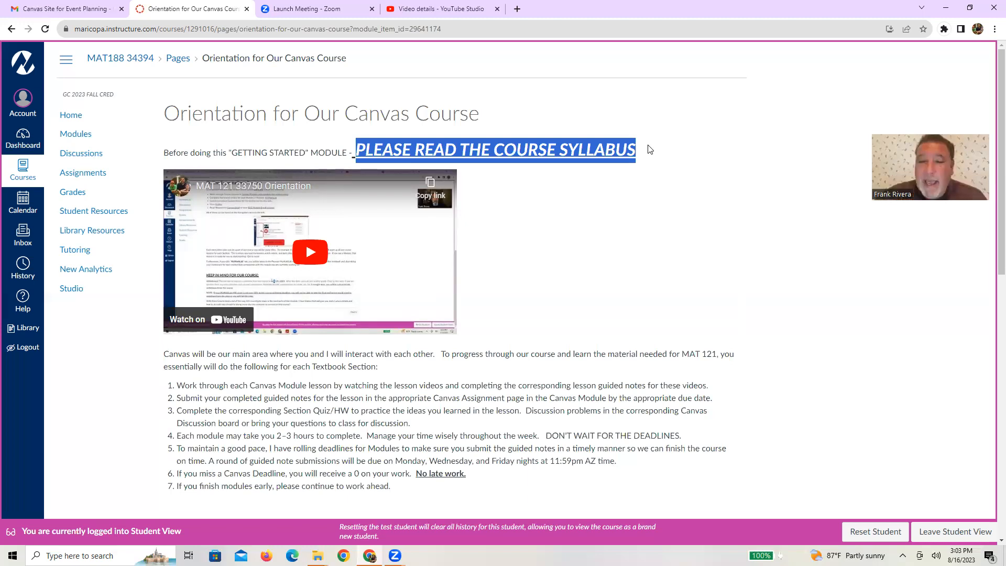
scroll("down", 3)
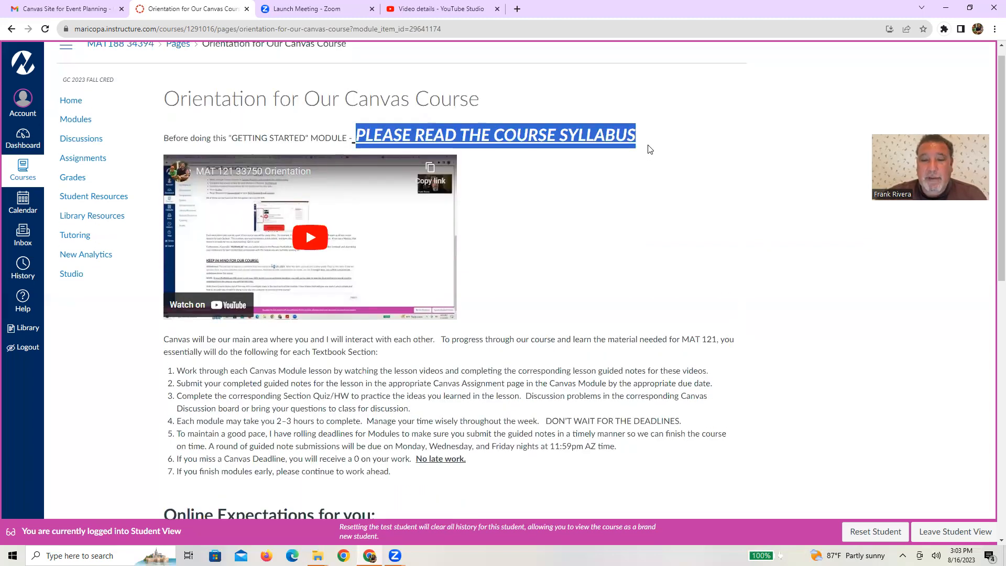
scroll("down", 3)
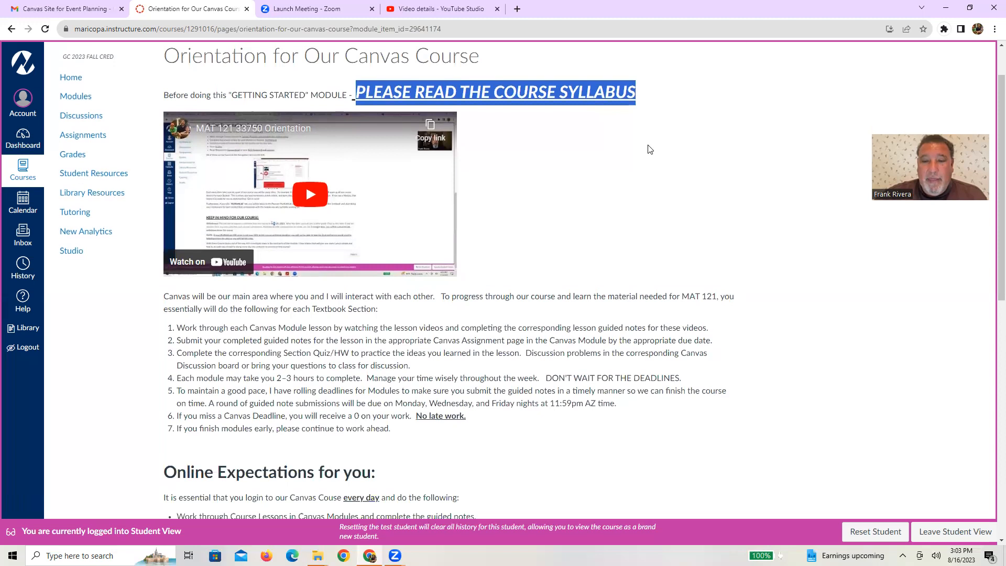
scroll("down", 3)
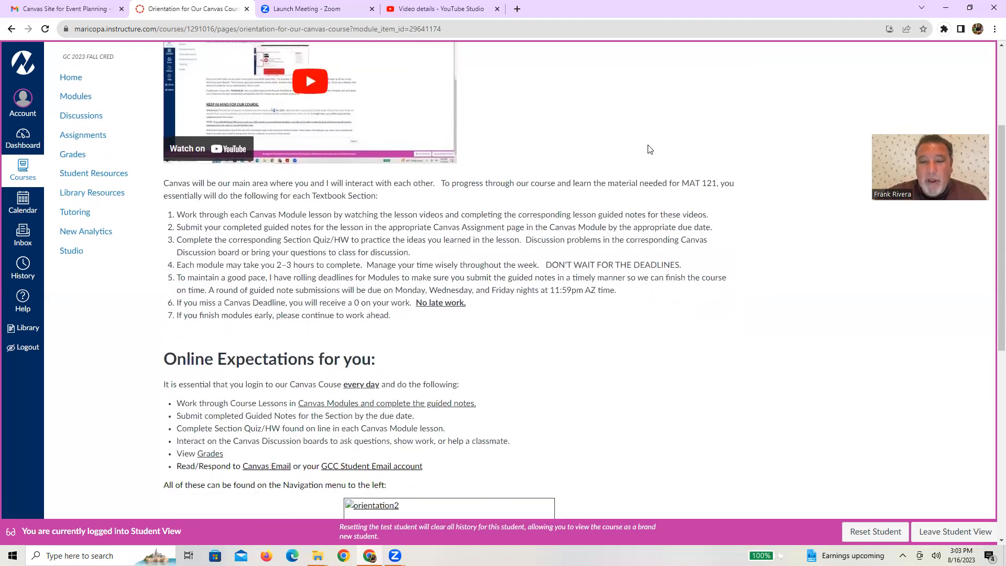
scroll("down", 3)
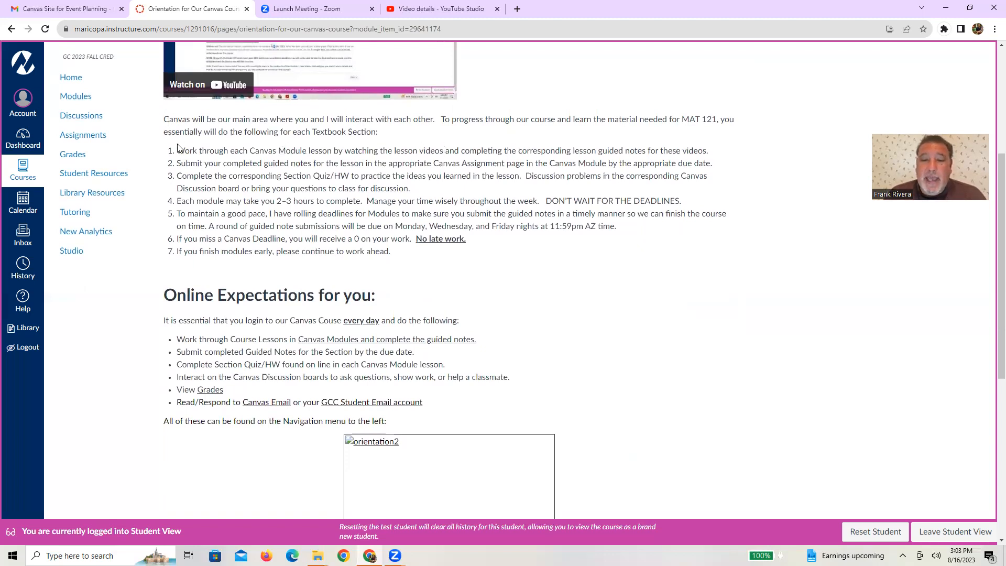
left_click_drag(177, 150, 362, 213)
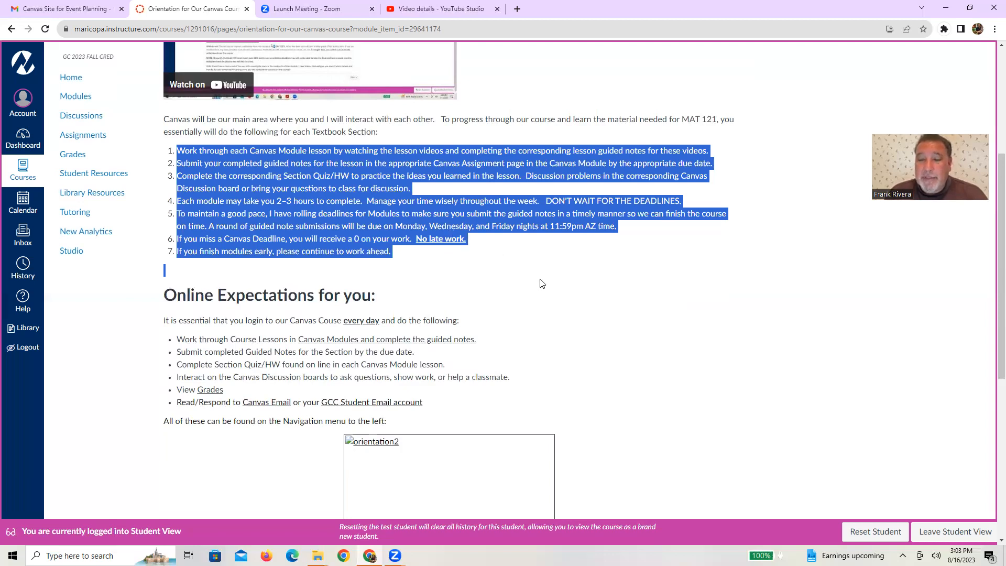
scroll("down", 3)
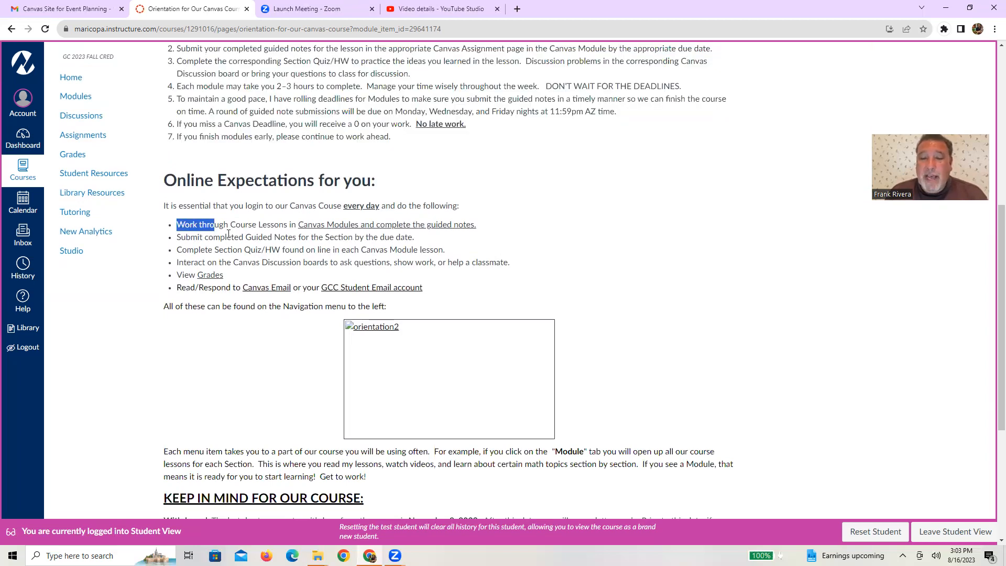
left_click_drag(176, 224, 422, 287)
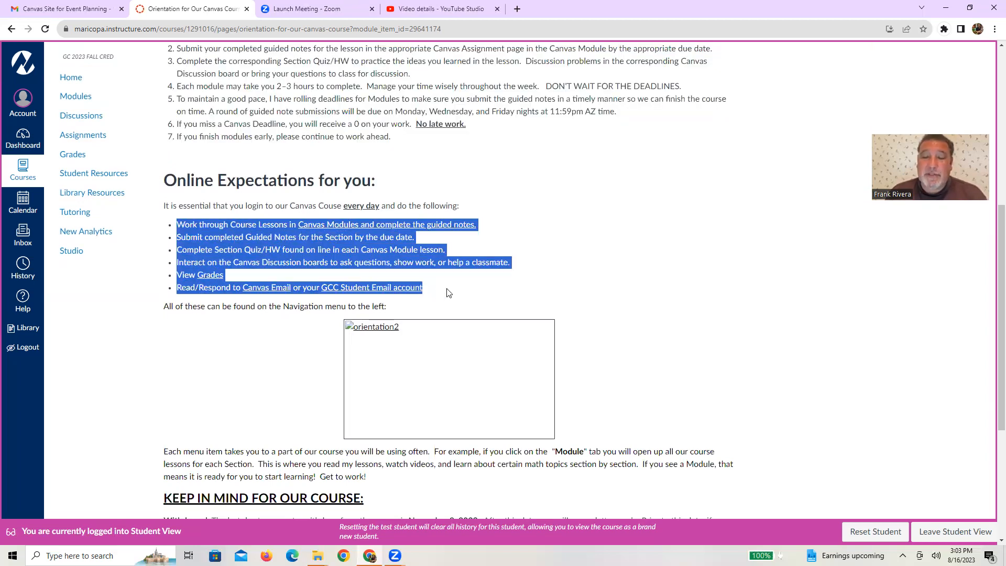
left_click(574, 234)
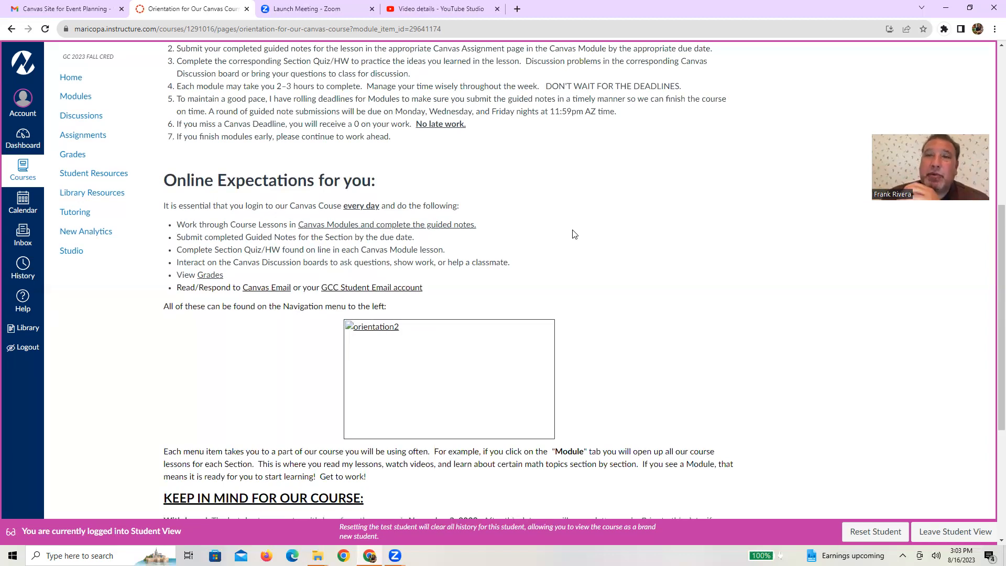
scroll("down", 3)
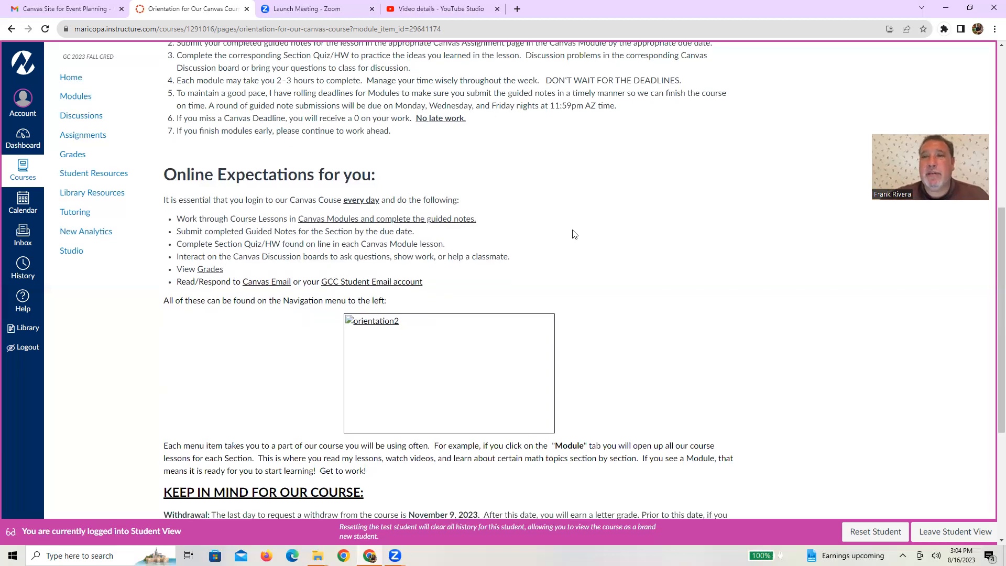
scroll("down", 3)
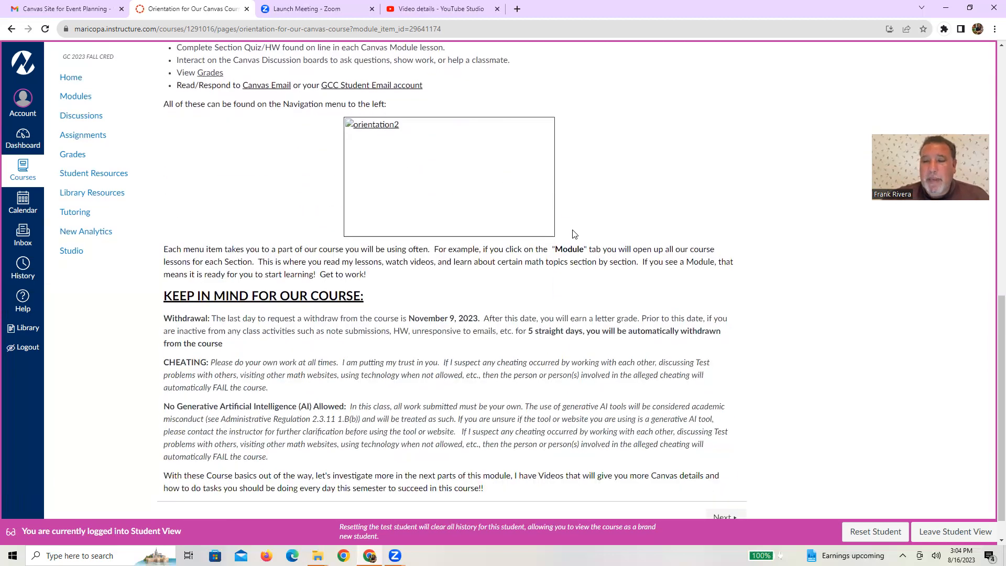
scroll("down", 3)
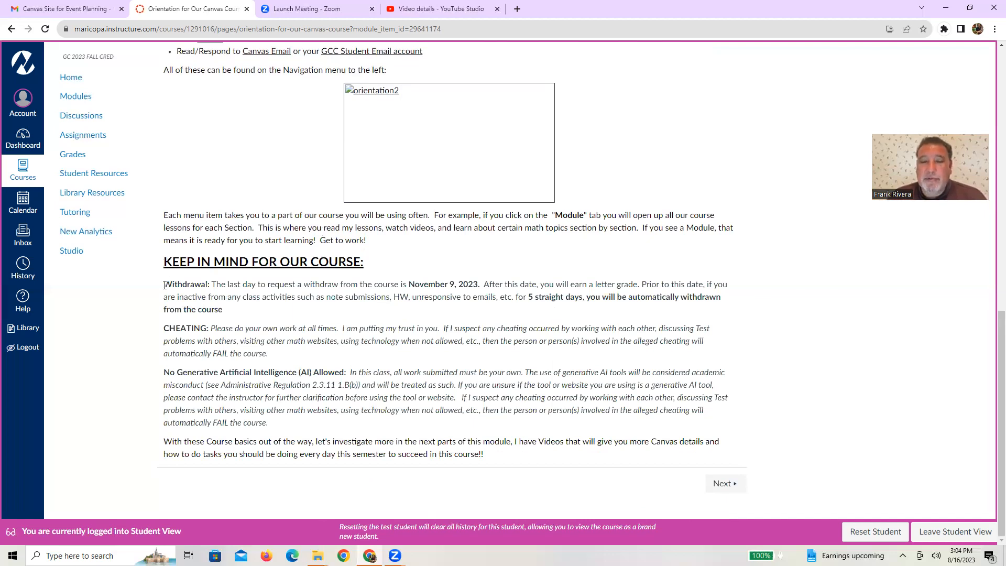
left_click_drag(163, 284, 477, 297)
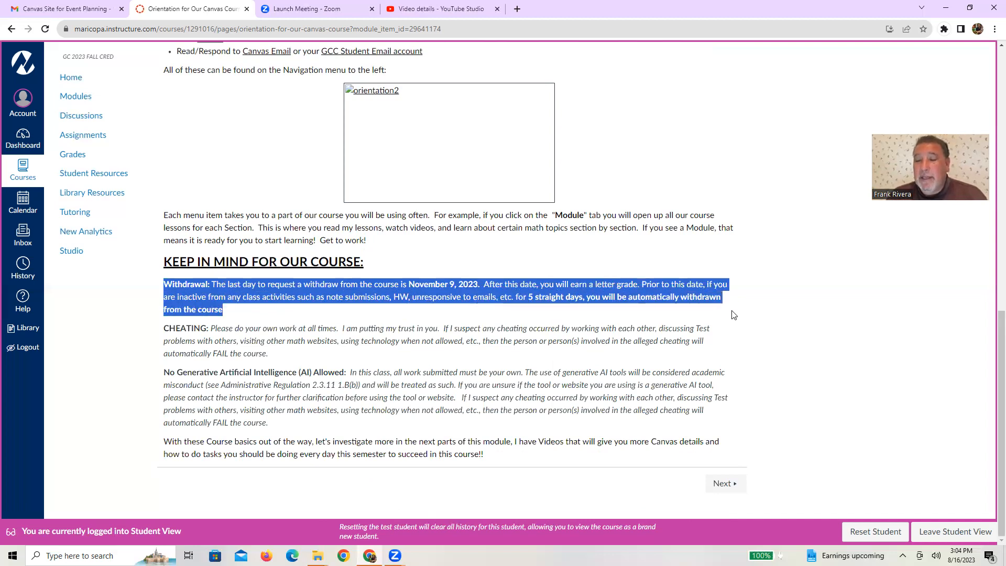
mouse_move(104, 396)
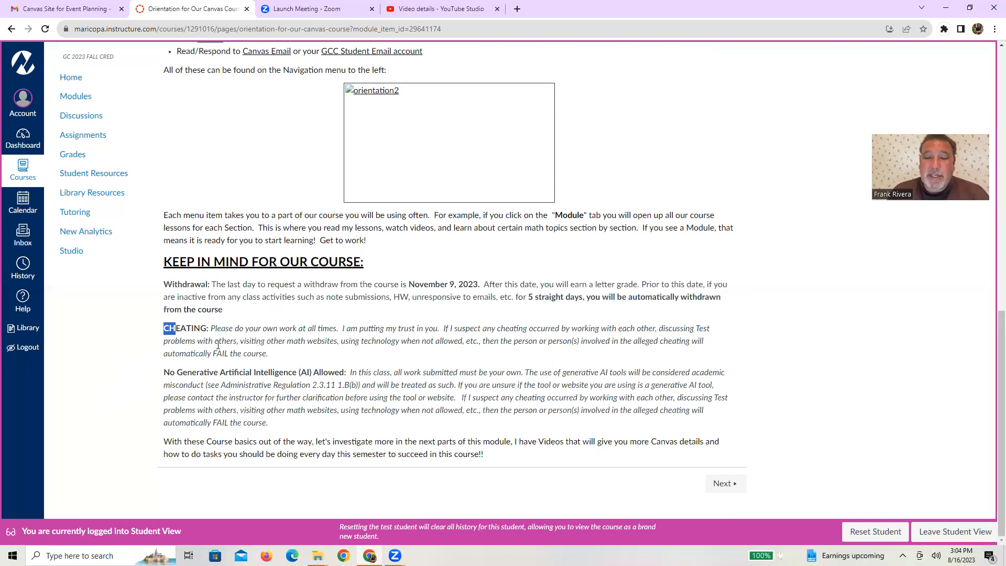
left_click_drag(162, 327, 386, 429)
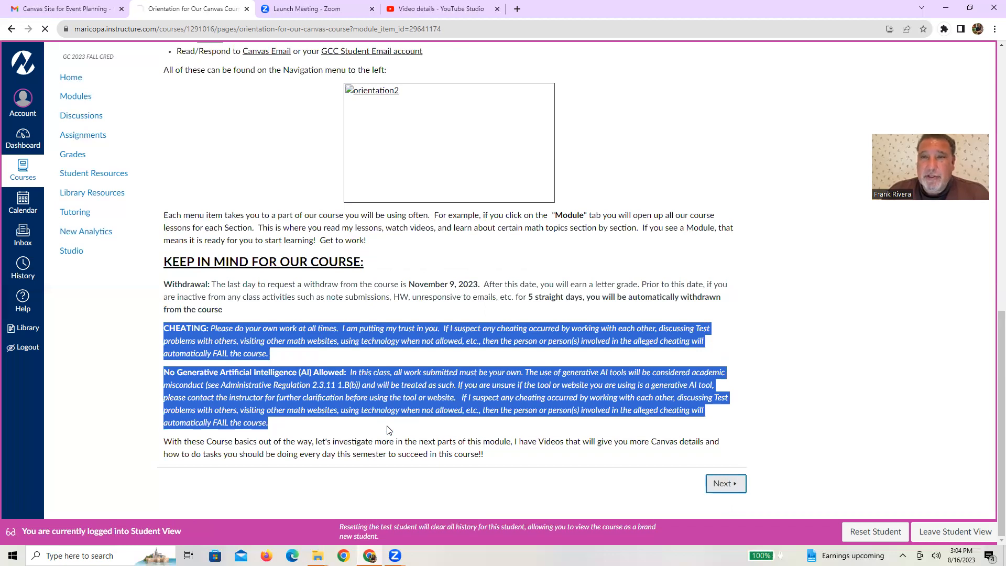
- Advance to the Videos of Canvas Basic features page and scroll through it
left_click(725, 483)
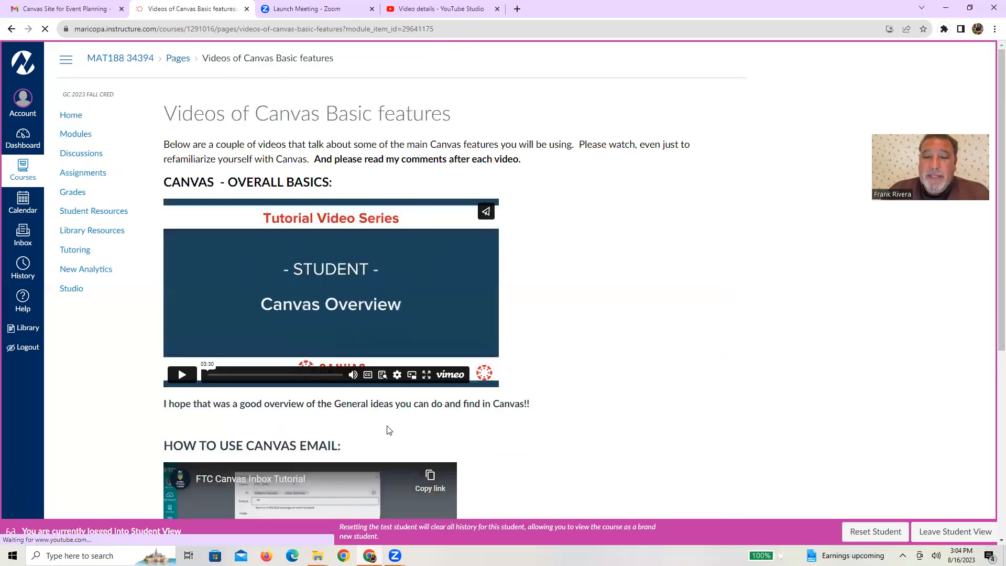
scroll("down", 3)
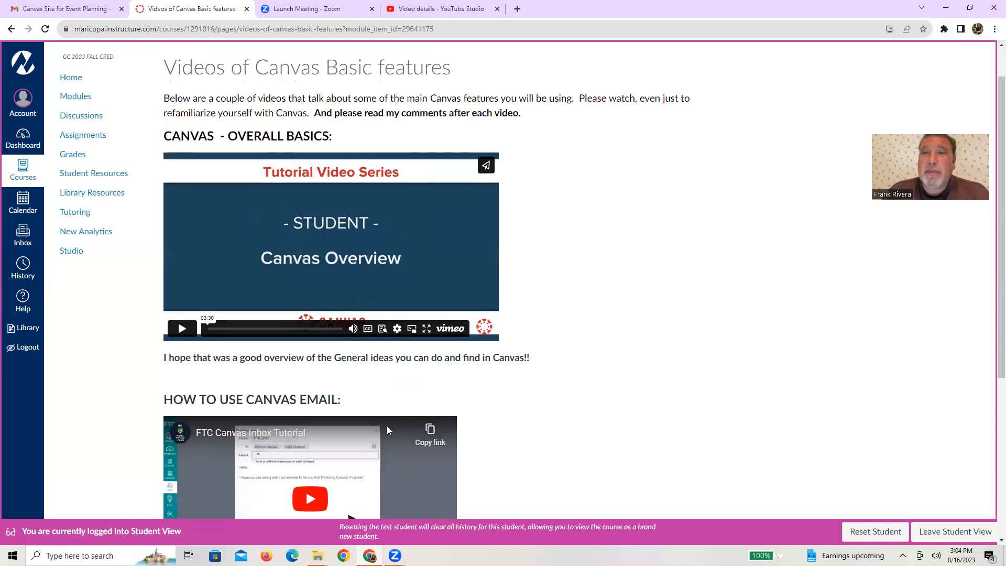
scroll("down", 3)
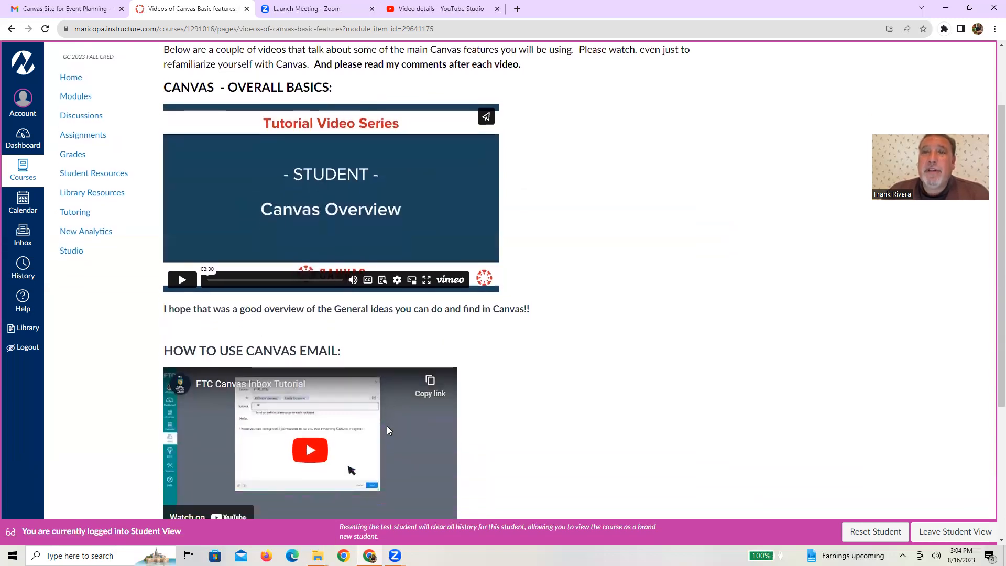
scroll("down", 3)
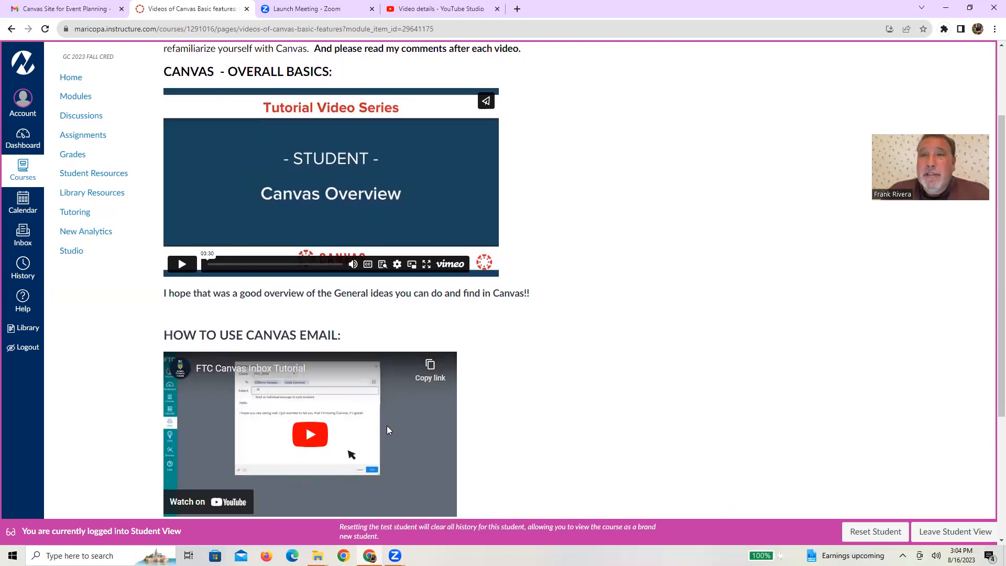
mouse_move(343, 165)
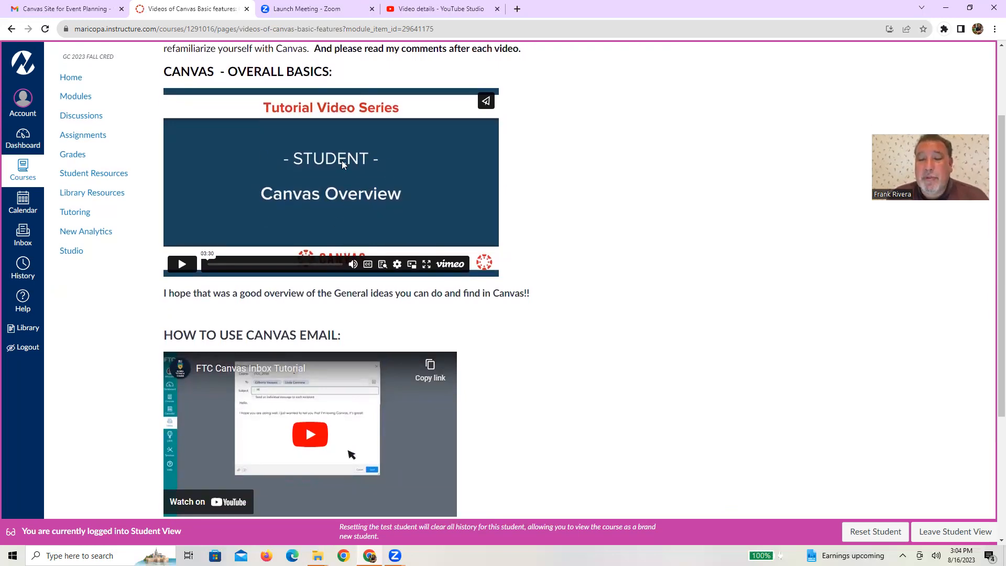
scroll("down", 3)
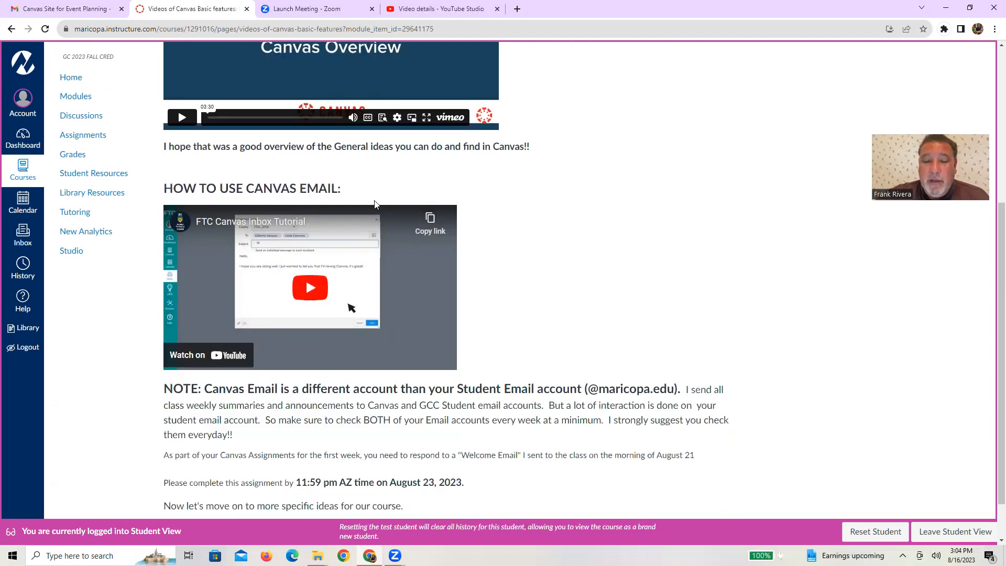
scroll("down", 3)
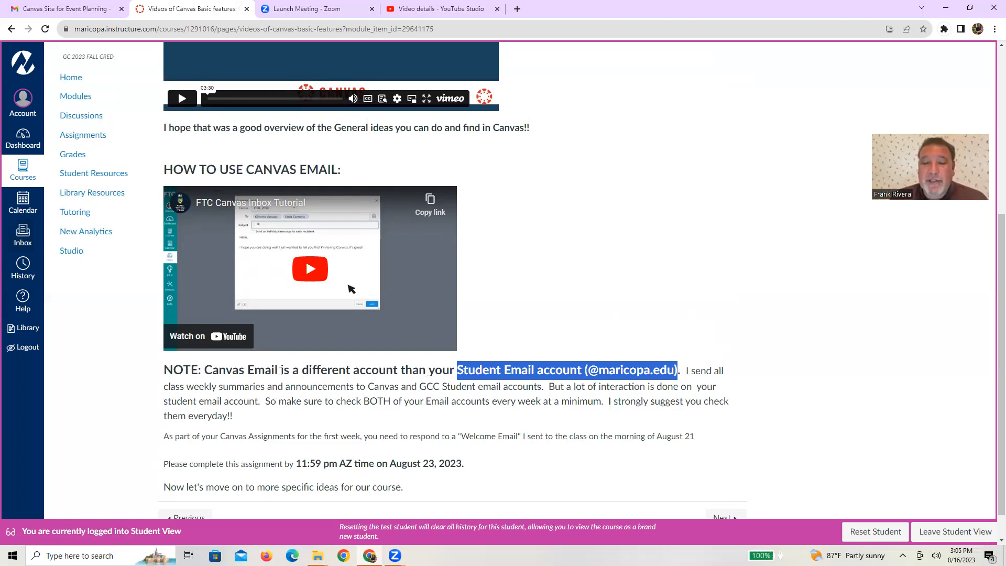
- Highlight 'Canvas Email' in the note and advance to Canvas Assignments
double_click(239, 370)
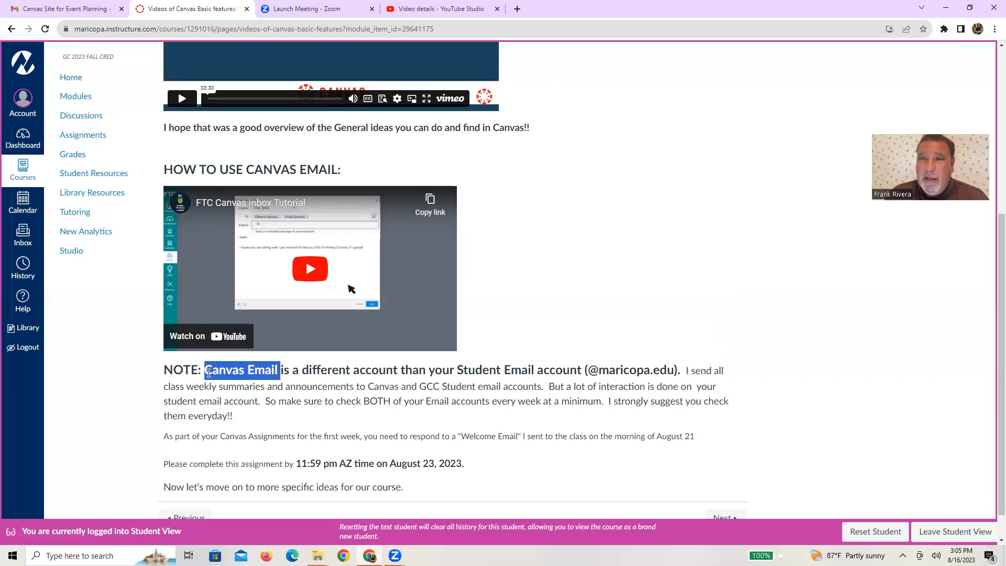
mouse_move(499, 436)
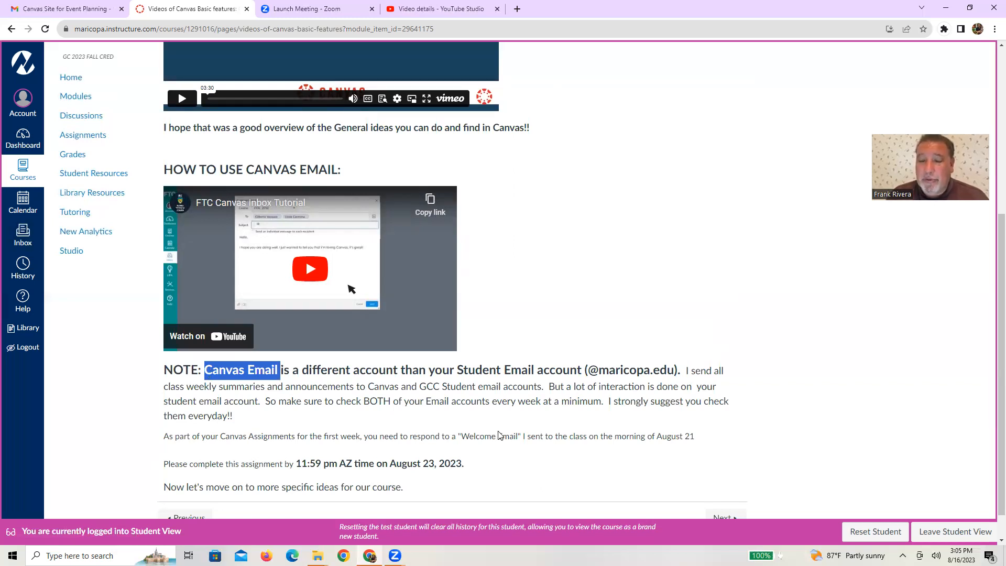
scroll("down", 3)
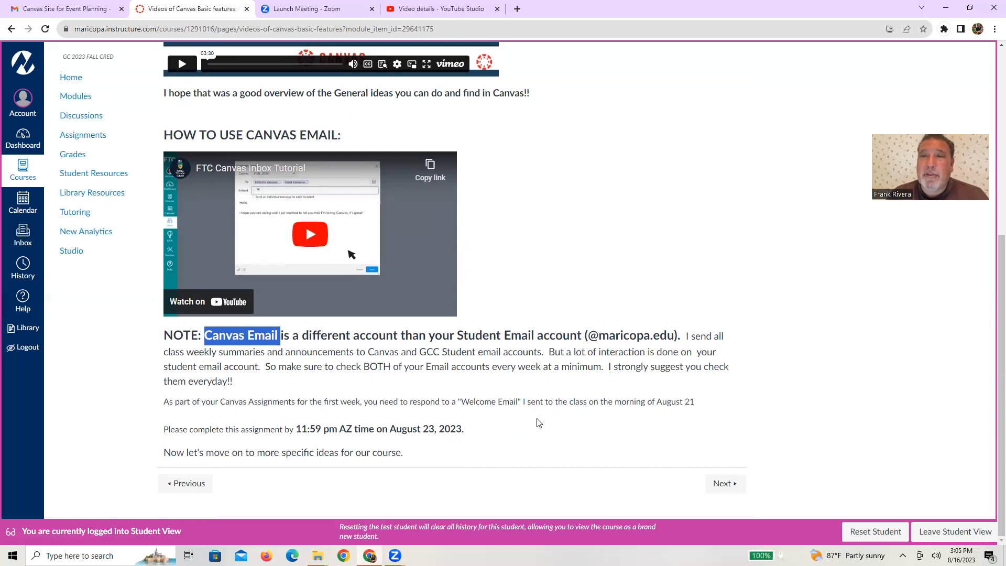
mouse_move(505, 381)
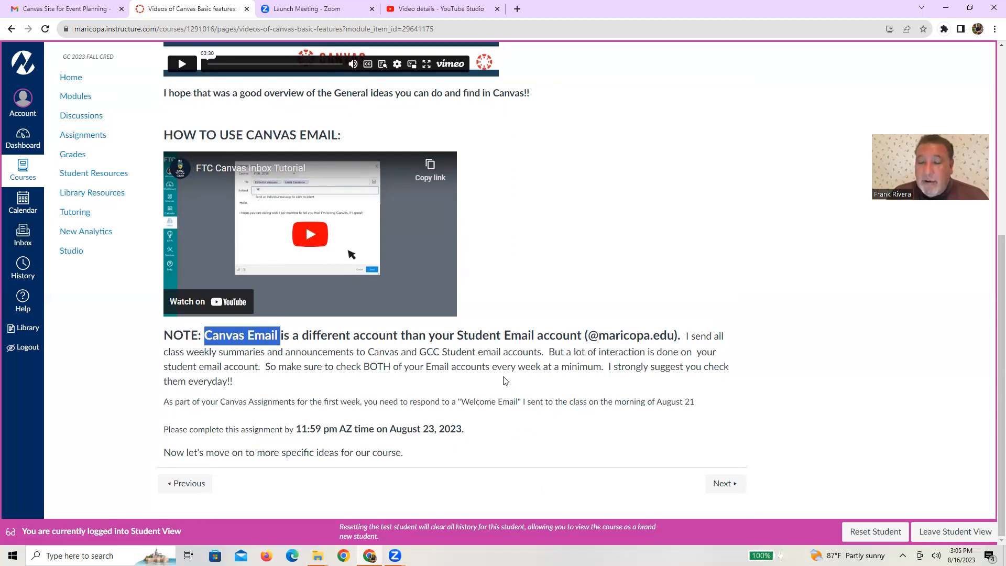
double_click(472, 401)
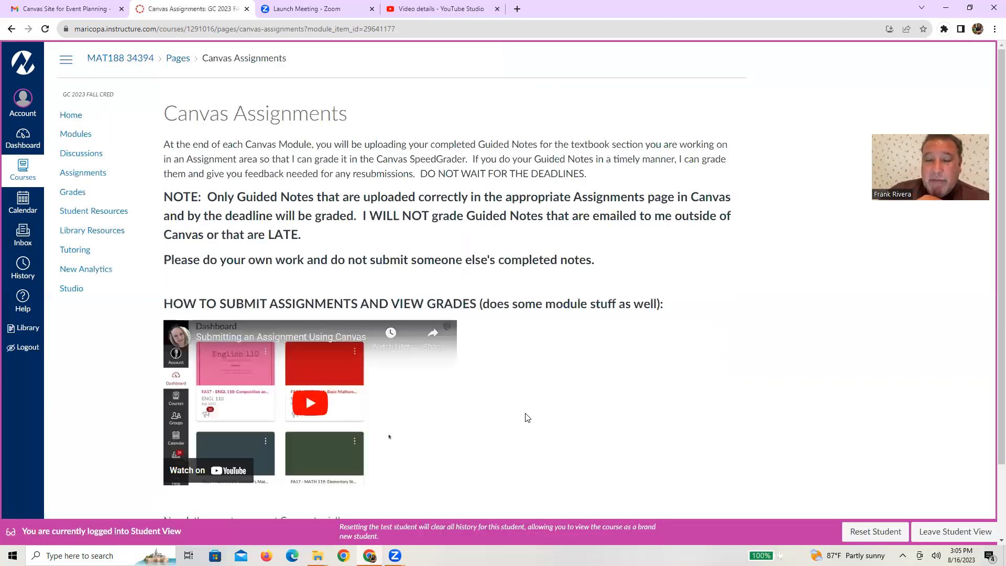
scroll("down", 3)
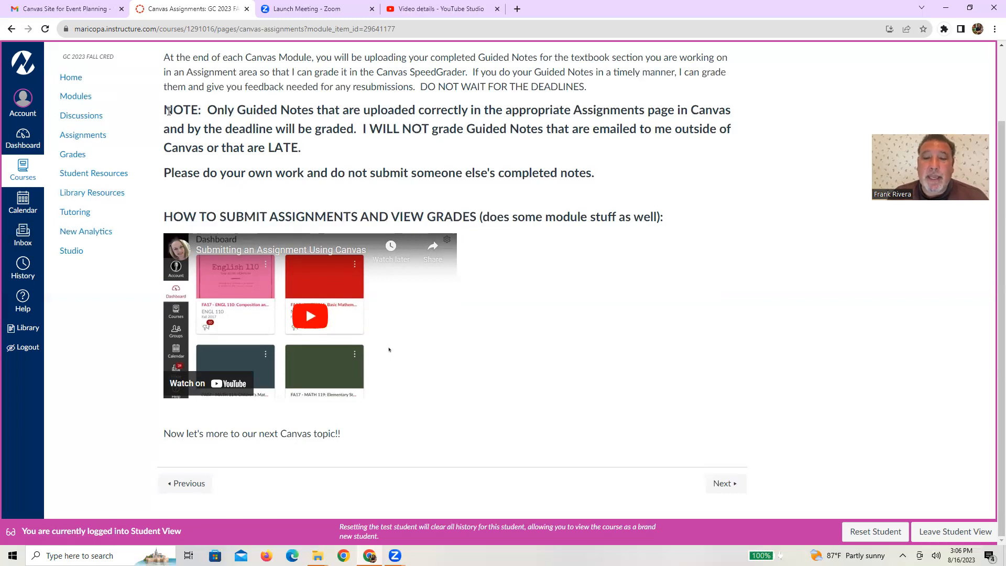
left_click_drag(163, 109, 300, 147)
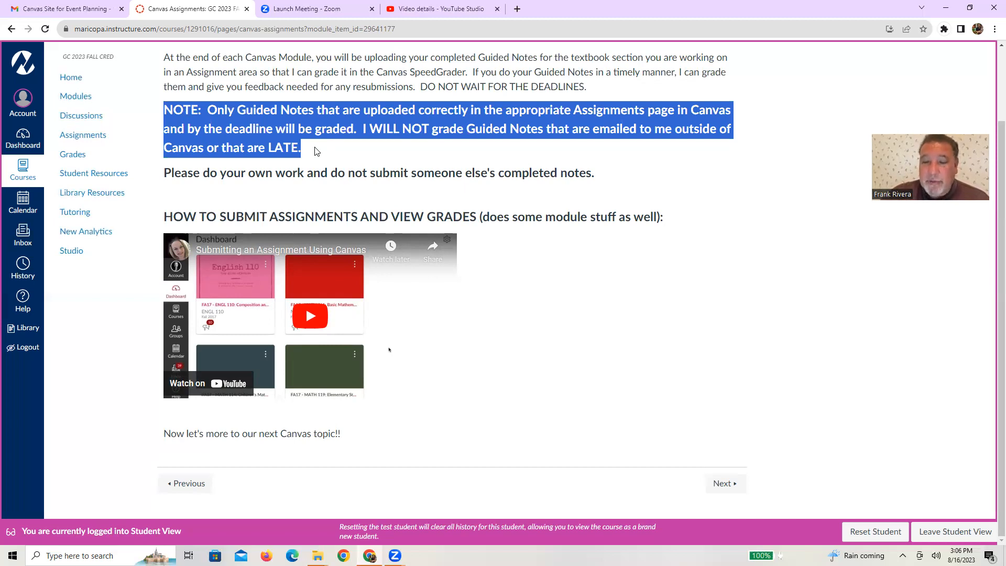
left_click(726, 483)
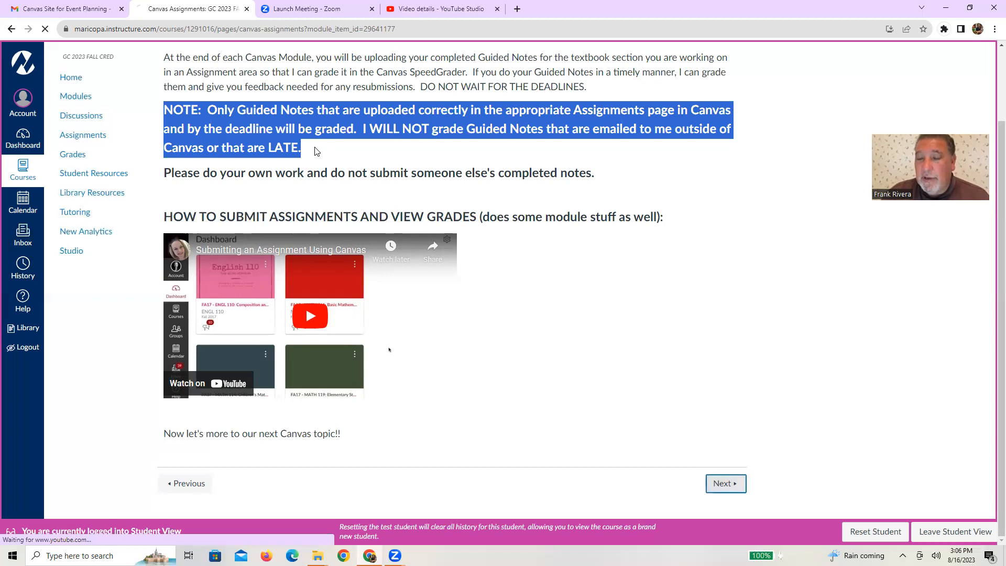
left_click(725, 483)
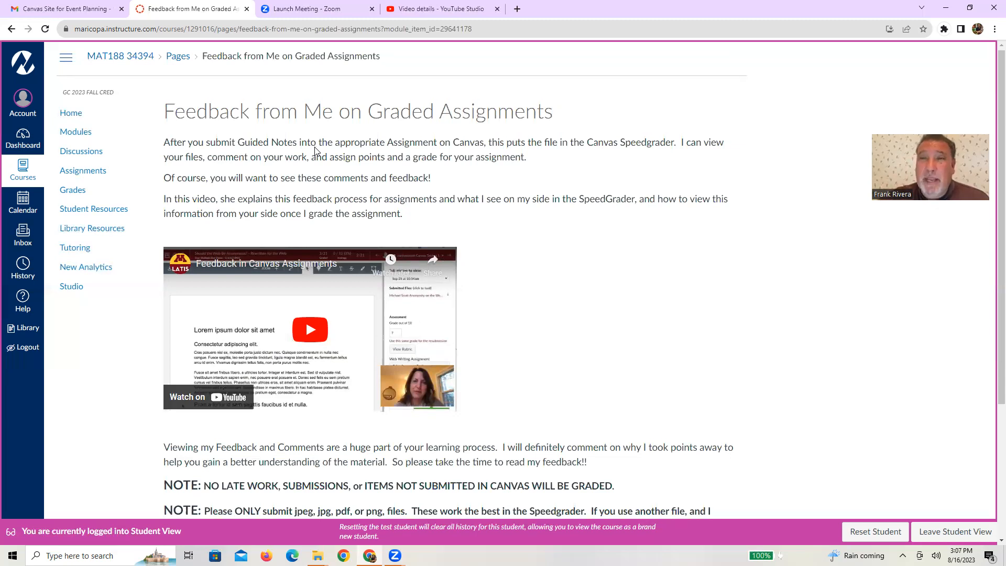
- Highlight all the Feedback page's NOTE reminders, then advance to the practice assignment
scroll("down", 3)
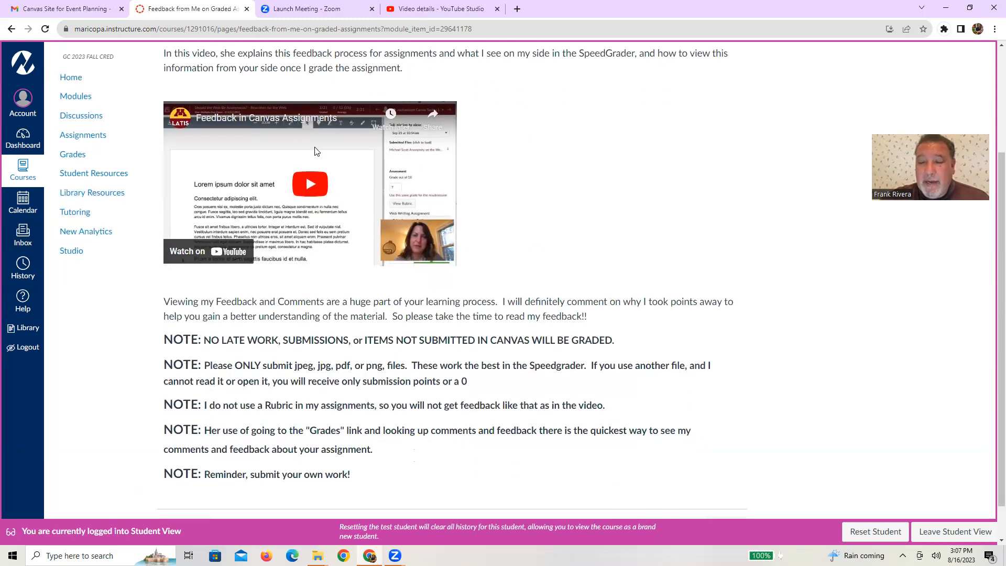
scroll("down", 3)
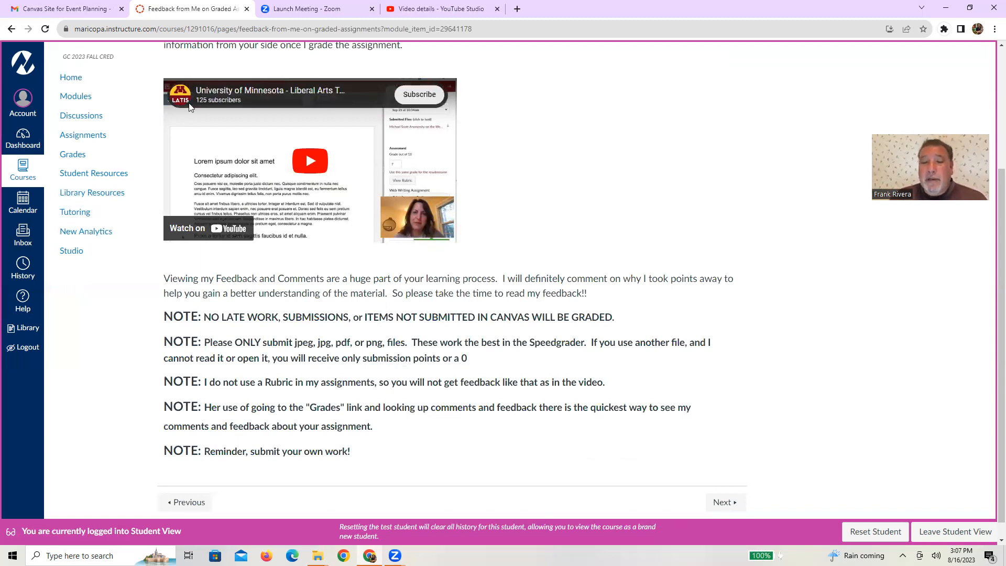
mouse_move(290, 184)
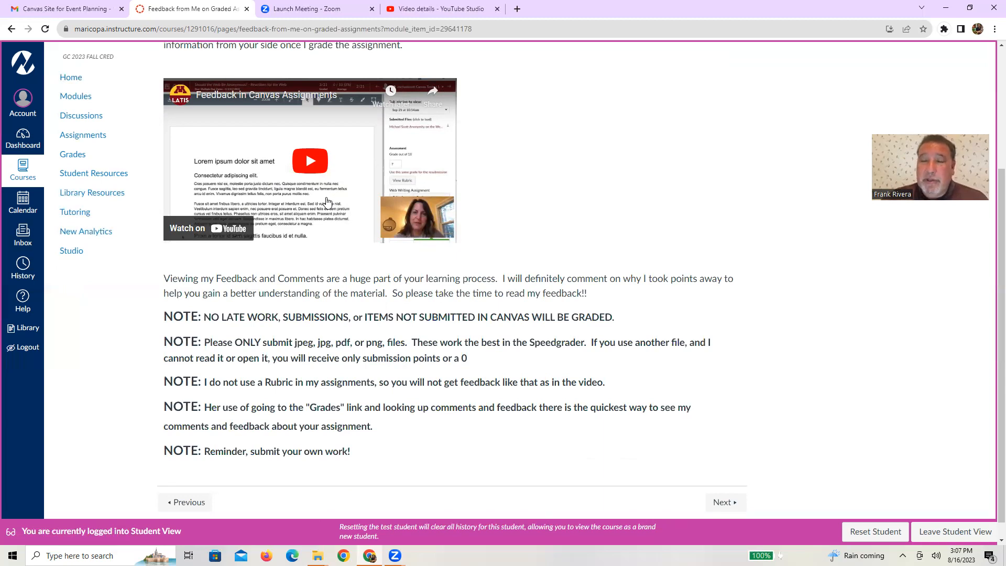
scroll("down", 3)
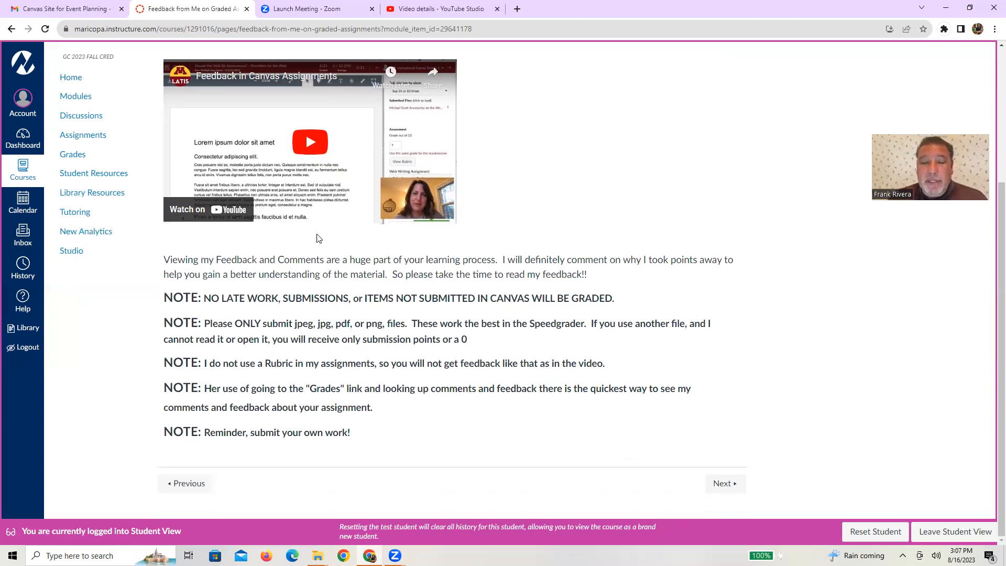
mouse_move(164, 300)
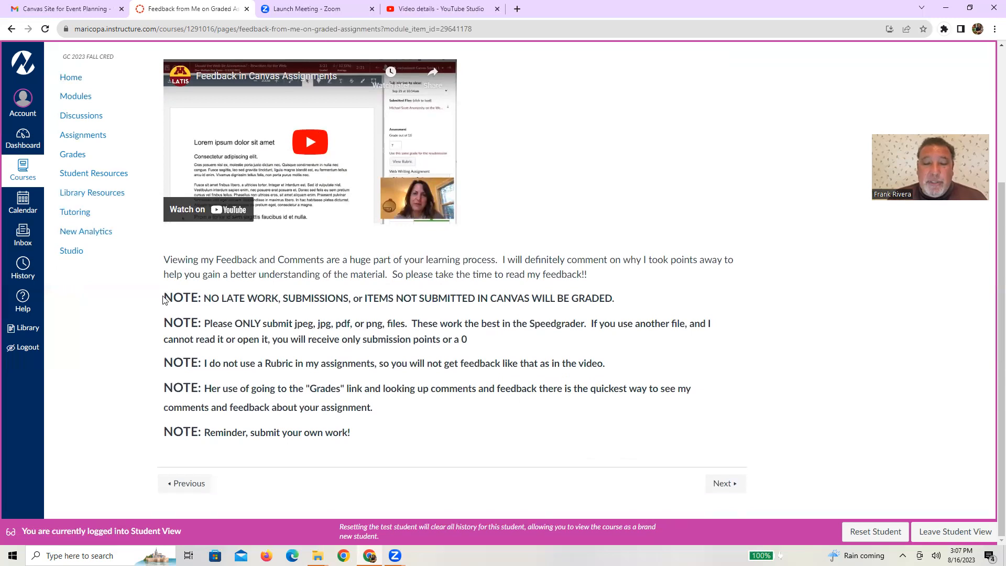
mouse_move(167, 296)
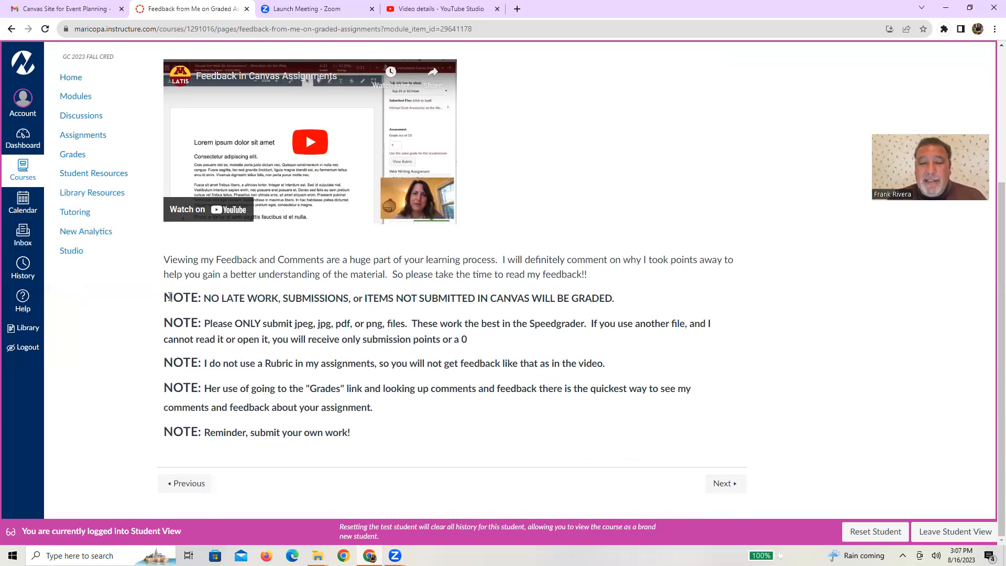
left_click_drag(172, 297, 302, 388)
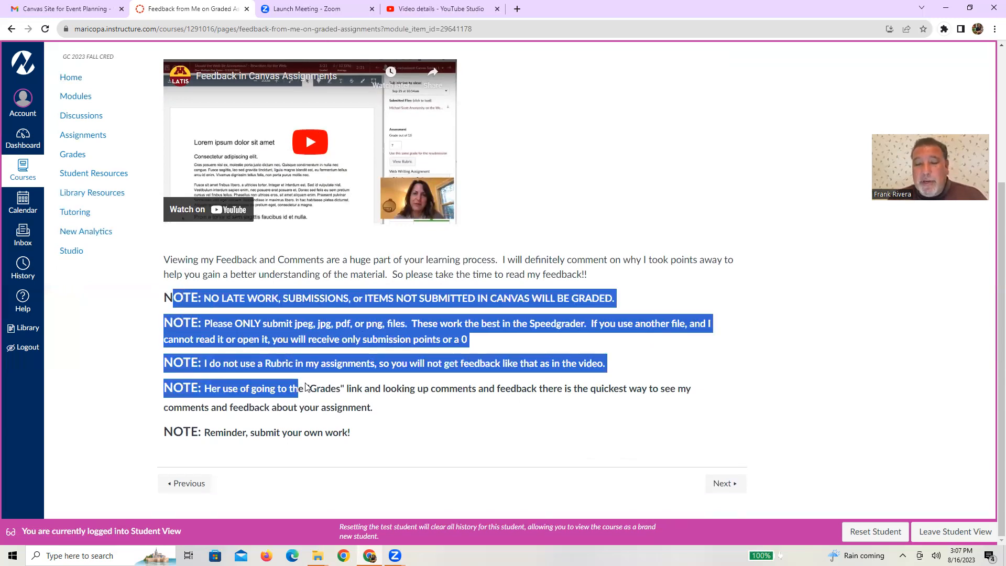
left_click_drag(298, 388, 362, 436)
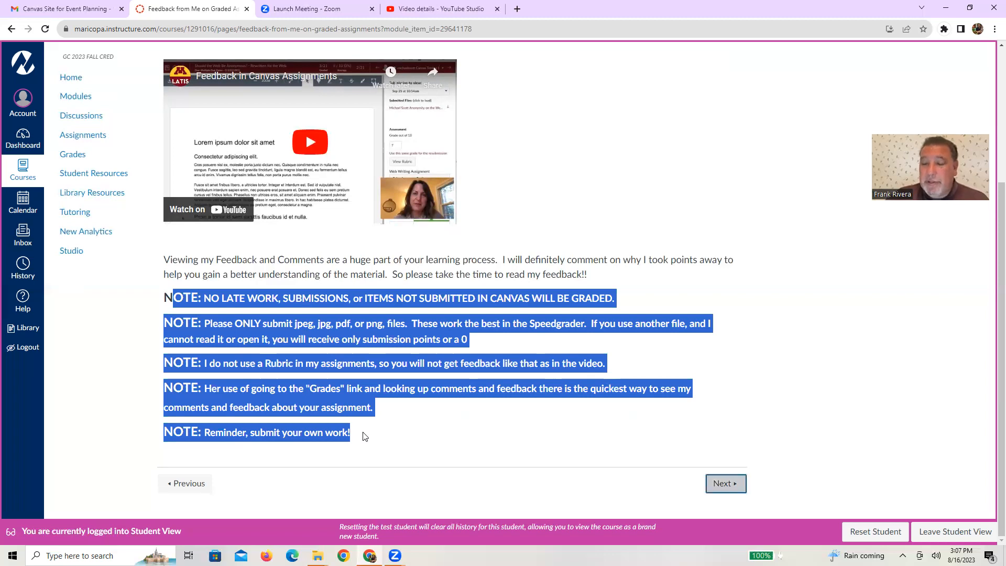
left_click(726, 483)
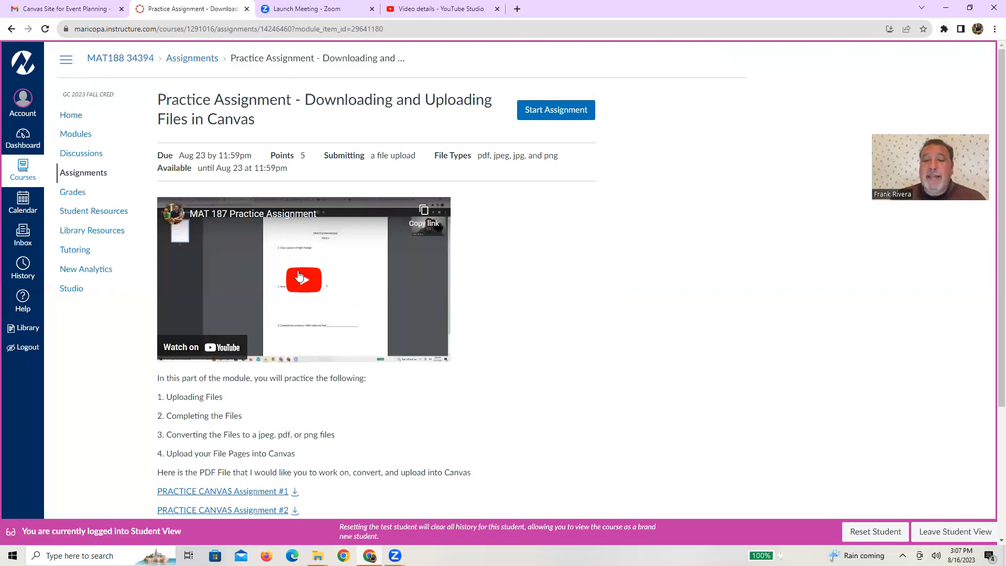
mouse_move(450, 328)
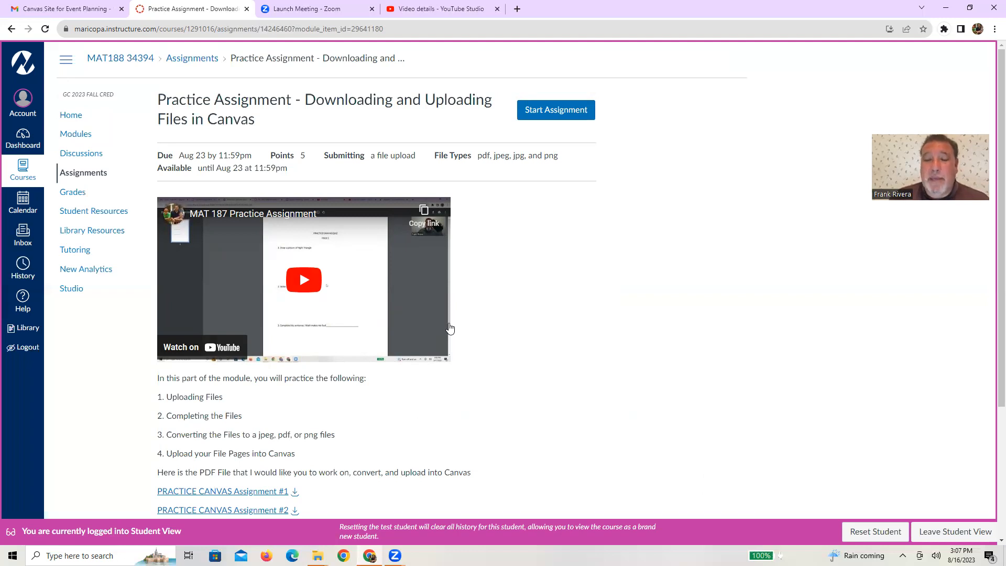
- Review the practice assignment instructions and due date, then advance to Introductions
scroll("down", 3)
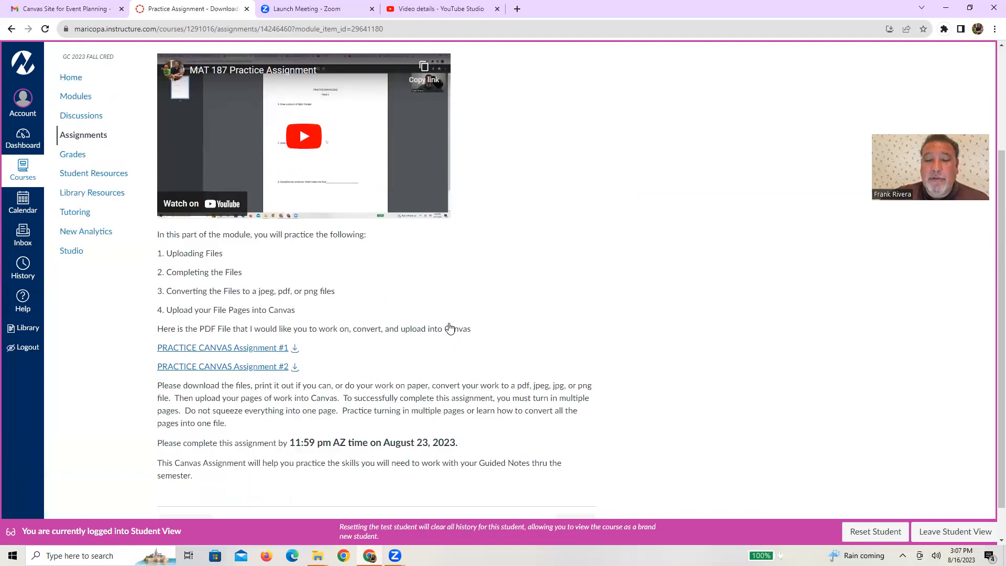
scroll("down", 3)
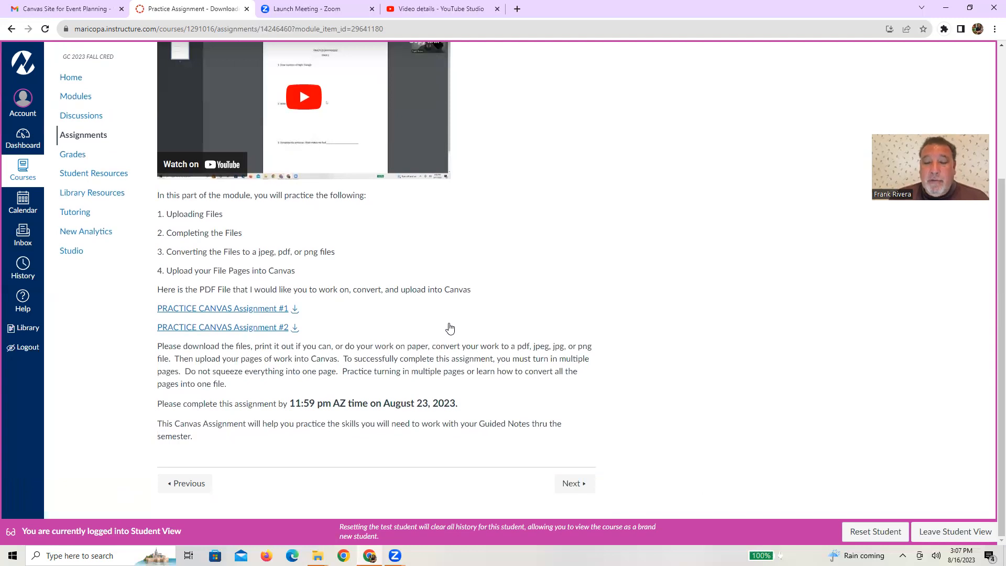
mouse_move(458, 372)
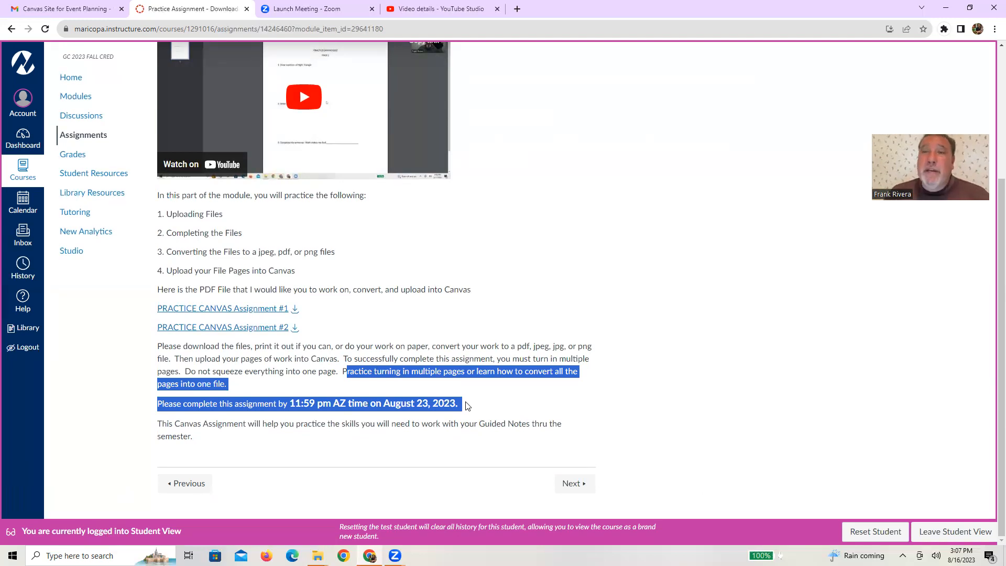
left_click(574, 483)
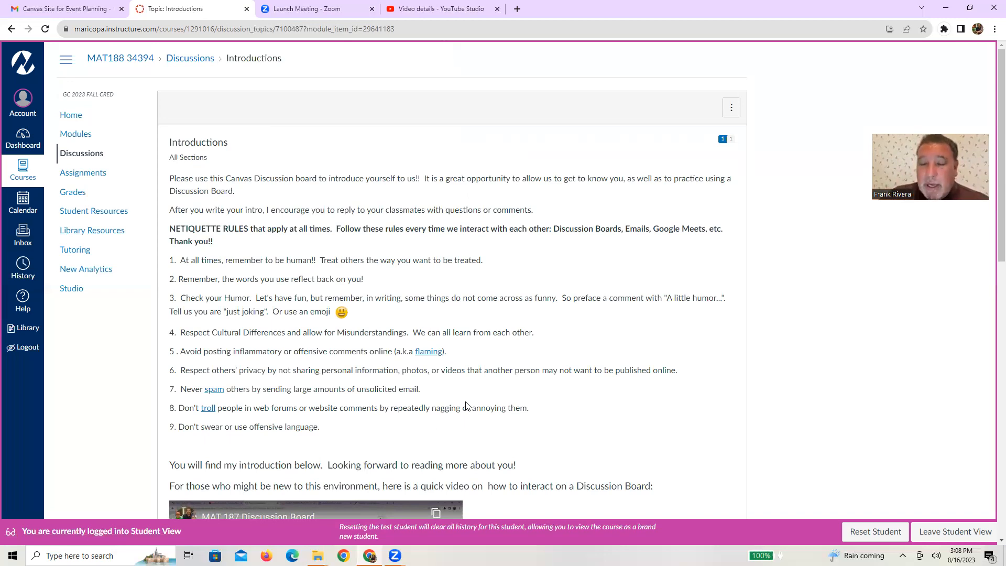
- Scroll to the instructor's introduction post and highlight the deadline note's ending
scroll("down", 3)
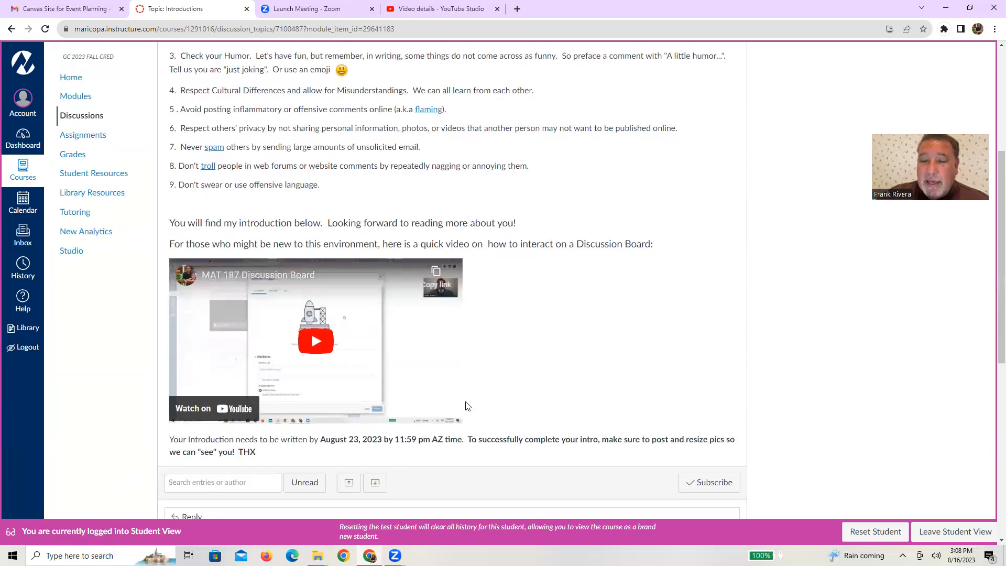
scroll("down", 3)
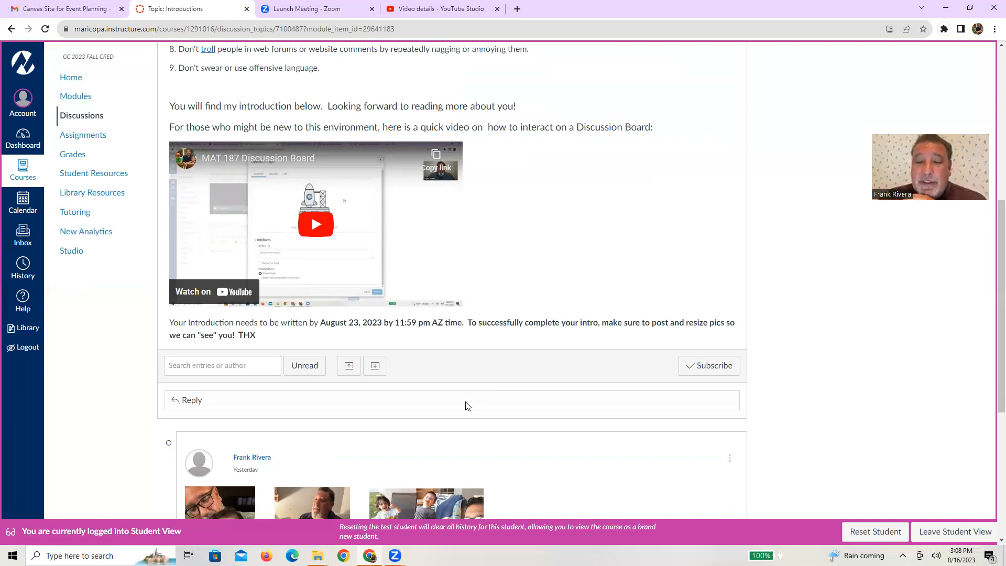
scroll("down", 3)
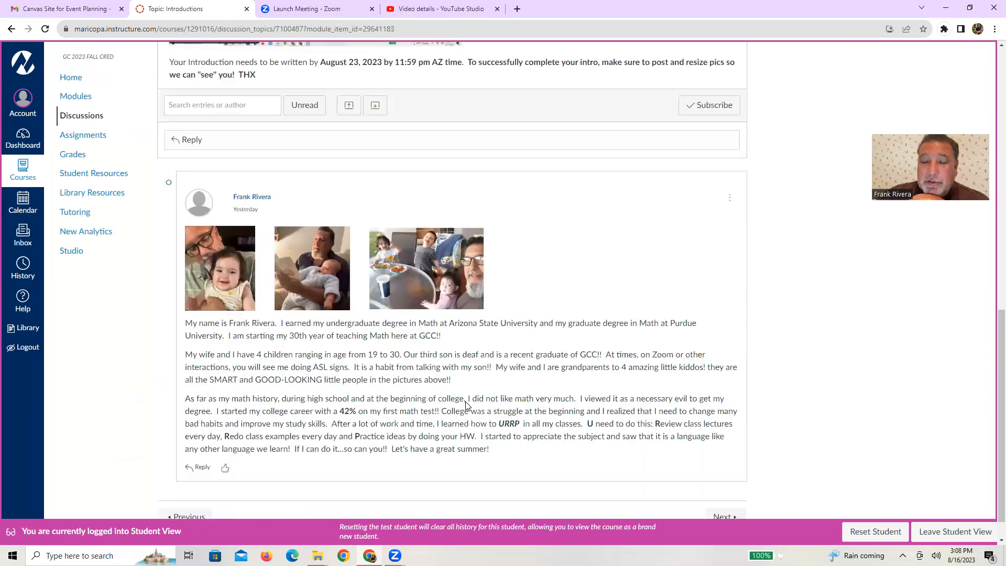
scroll("down", 3)
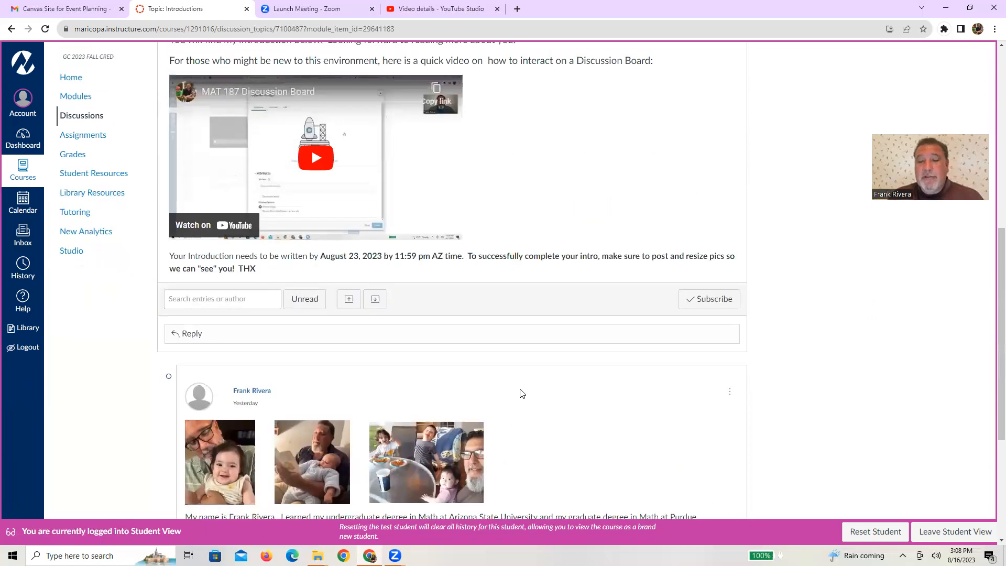
double_click(338, 255)
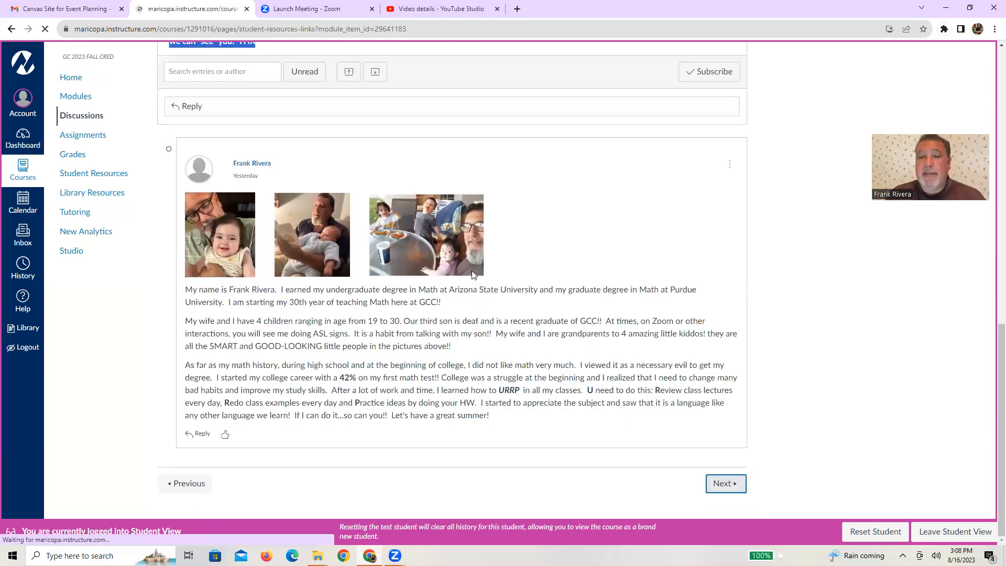
- View the Student Resources Links page, then return to Modules
left_click(725, 482)
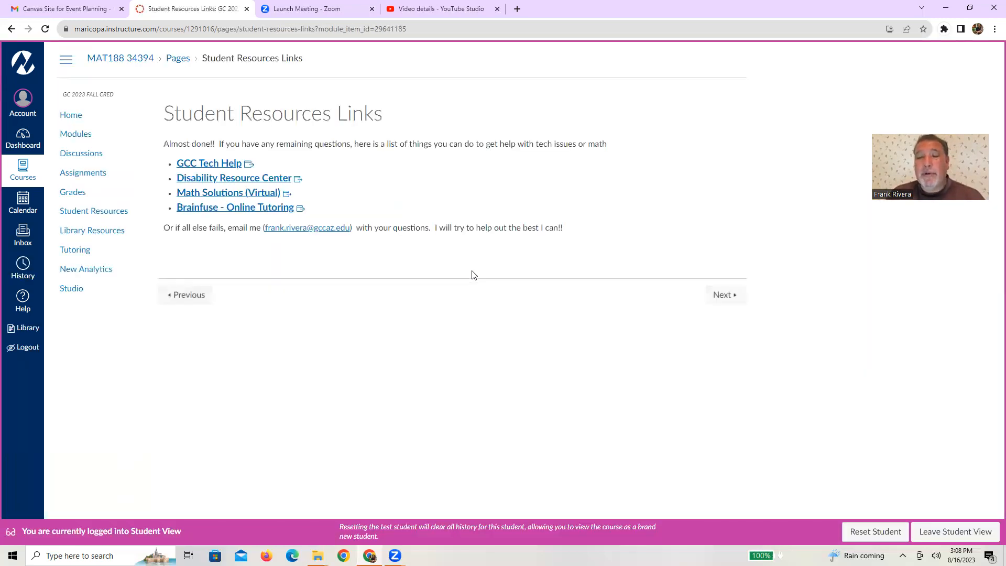
mouse_move(236, 167)
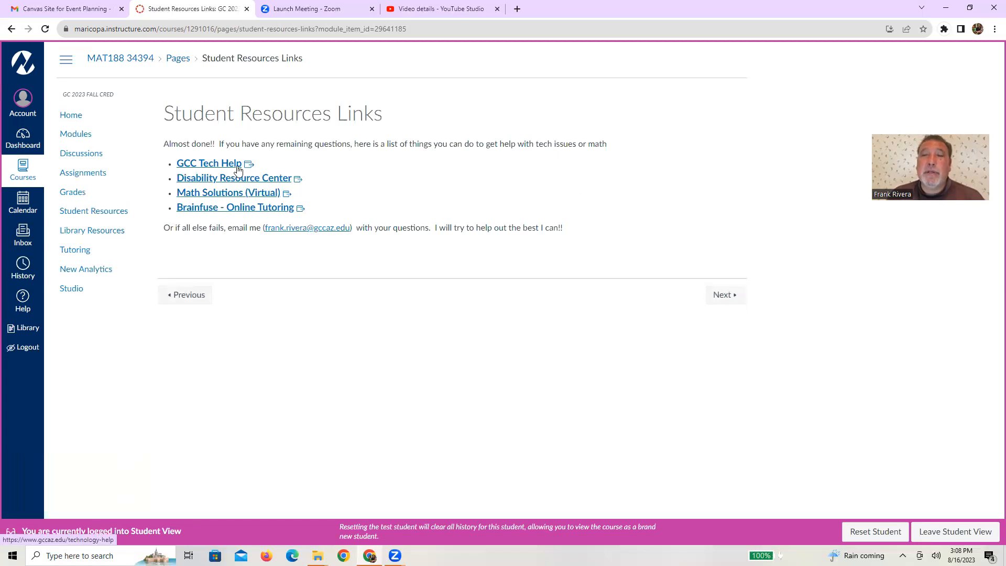
mouse_move(259, 184)
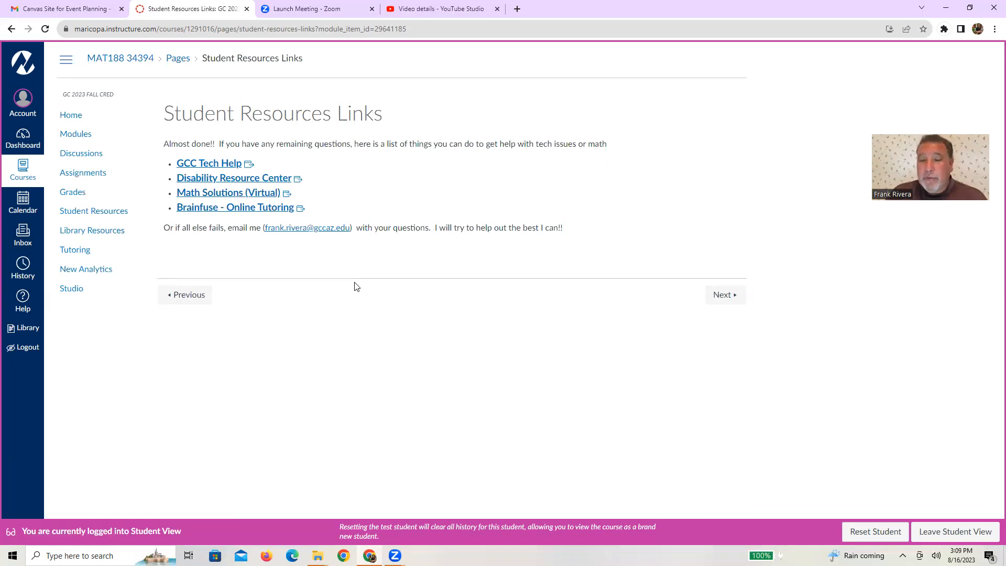
left_click(76, 133)
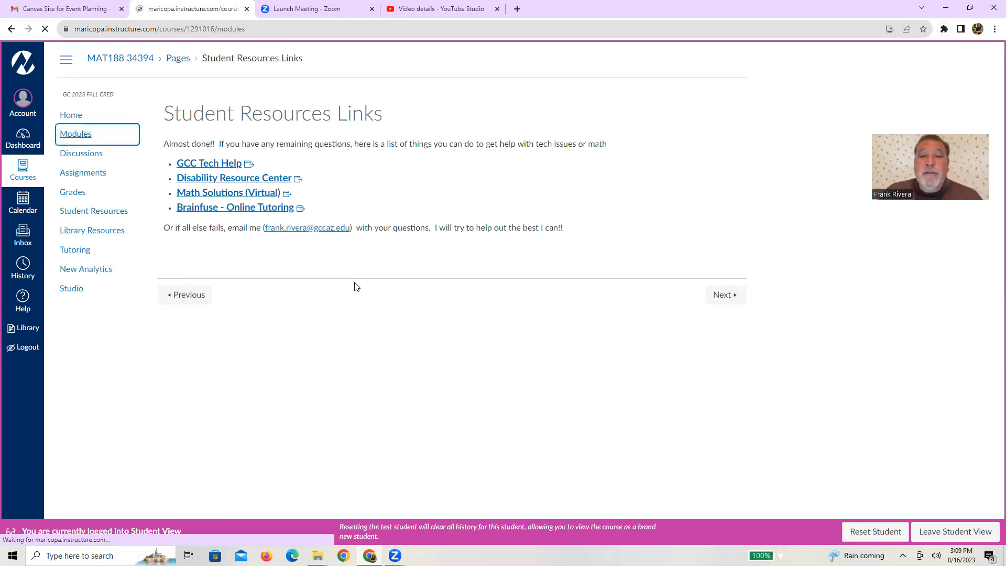
- Scroll the reloaded Modules list down to the College Algebra Review Week module
left_click(76, 134)
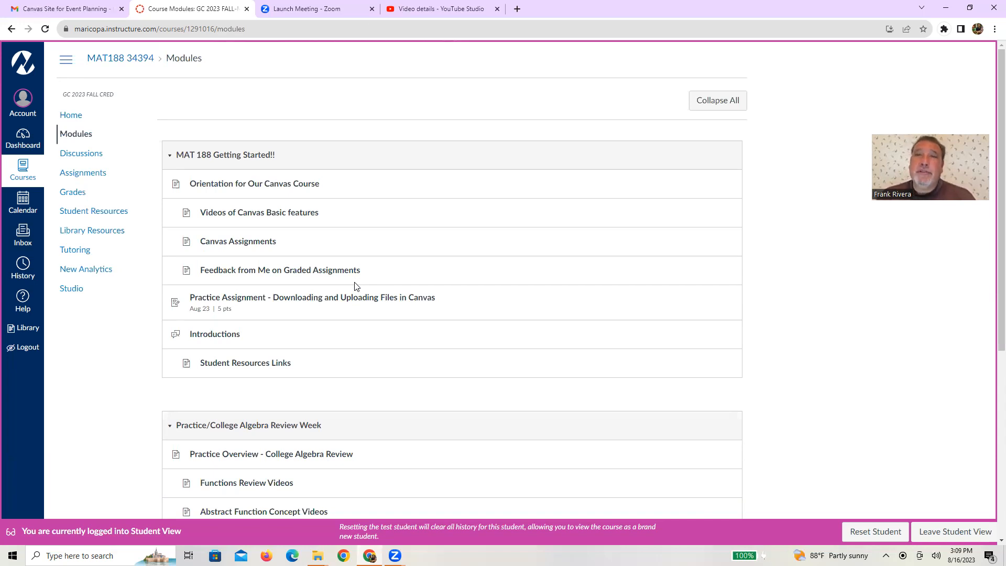
scroll("down", 3)
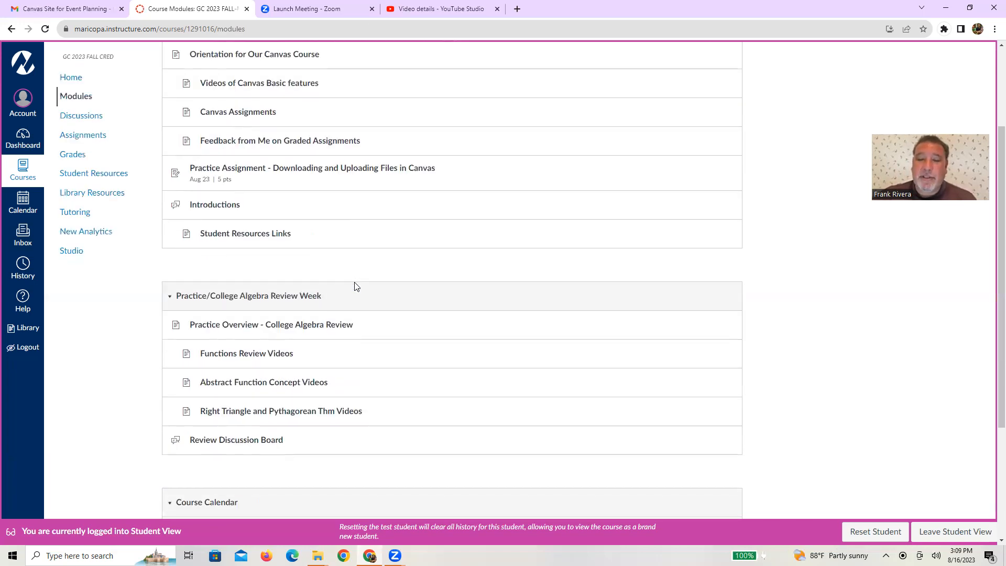